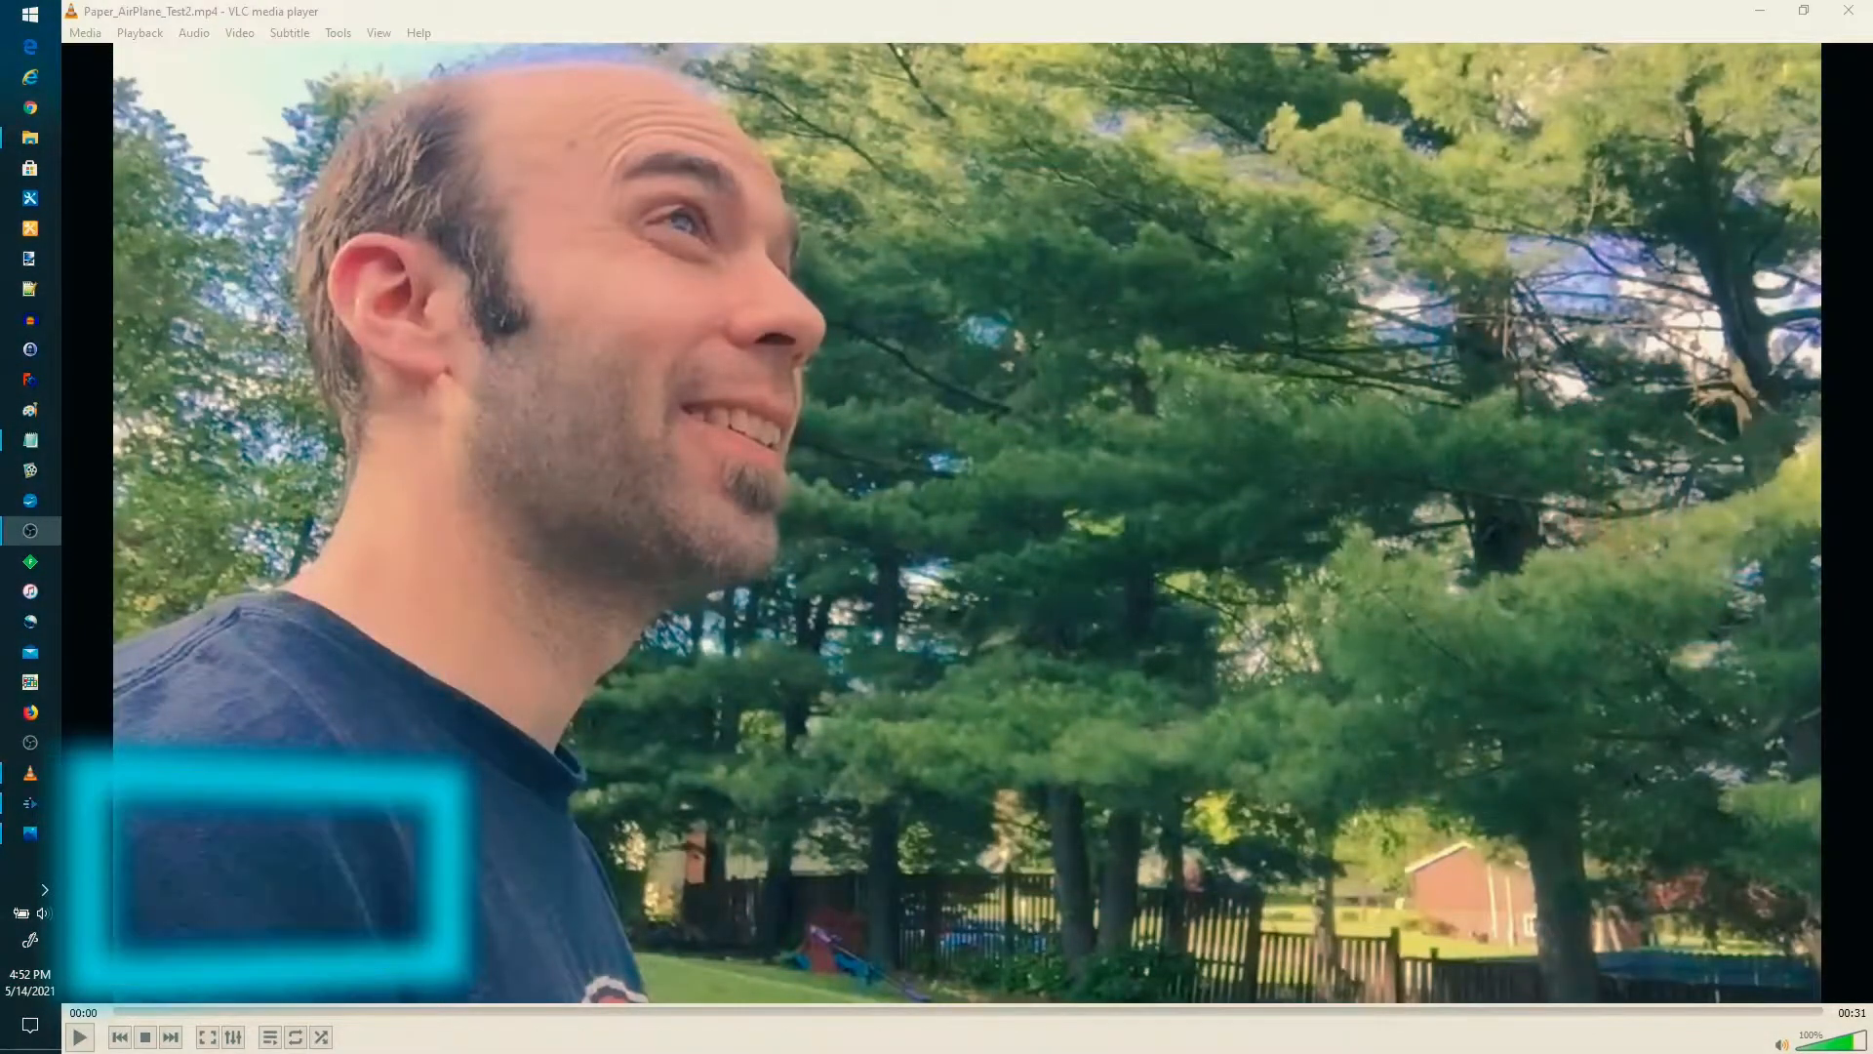
- Play the finished paper airplane video in VLC media player
left_click(80, 1036)
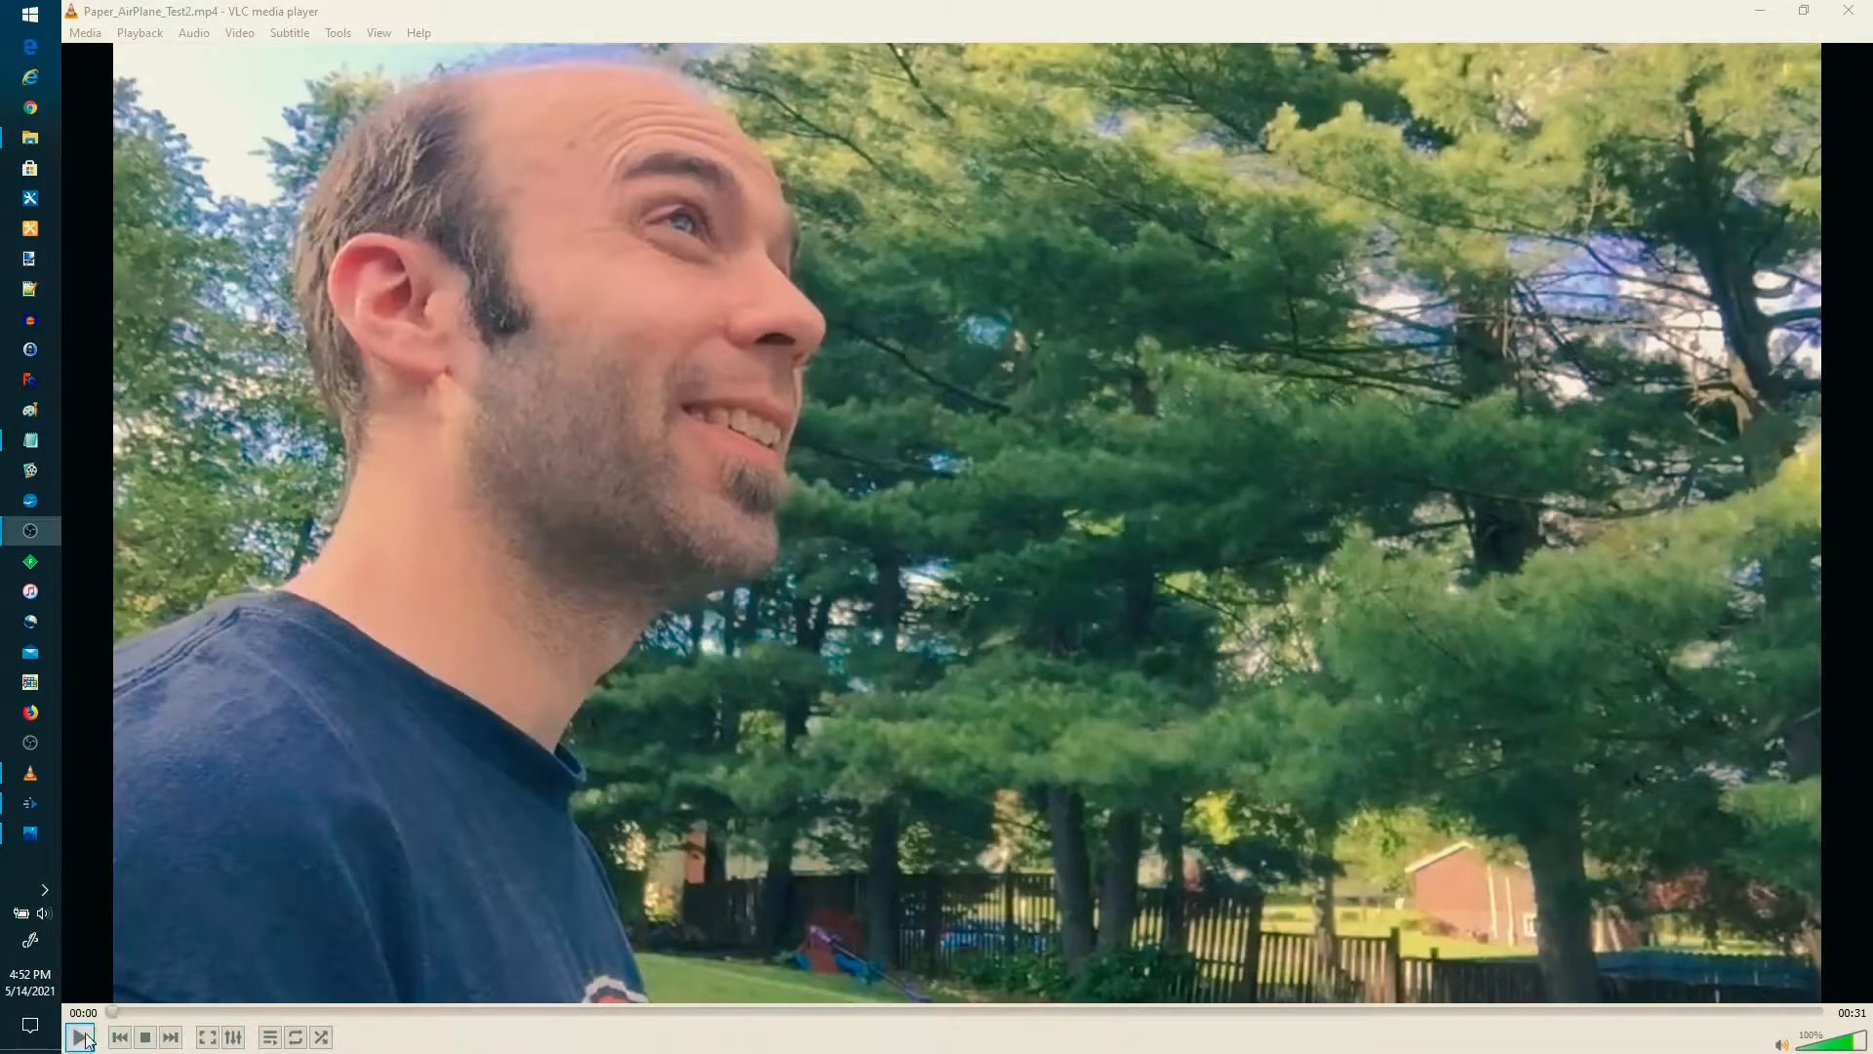
left_click(78, 1037)
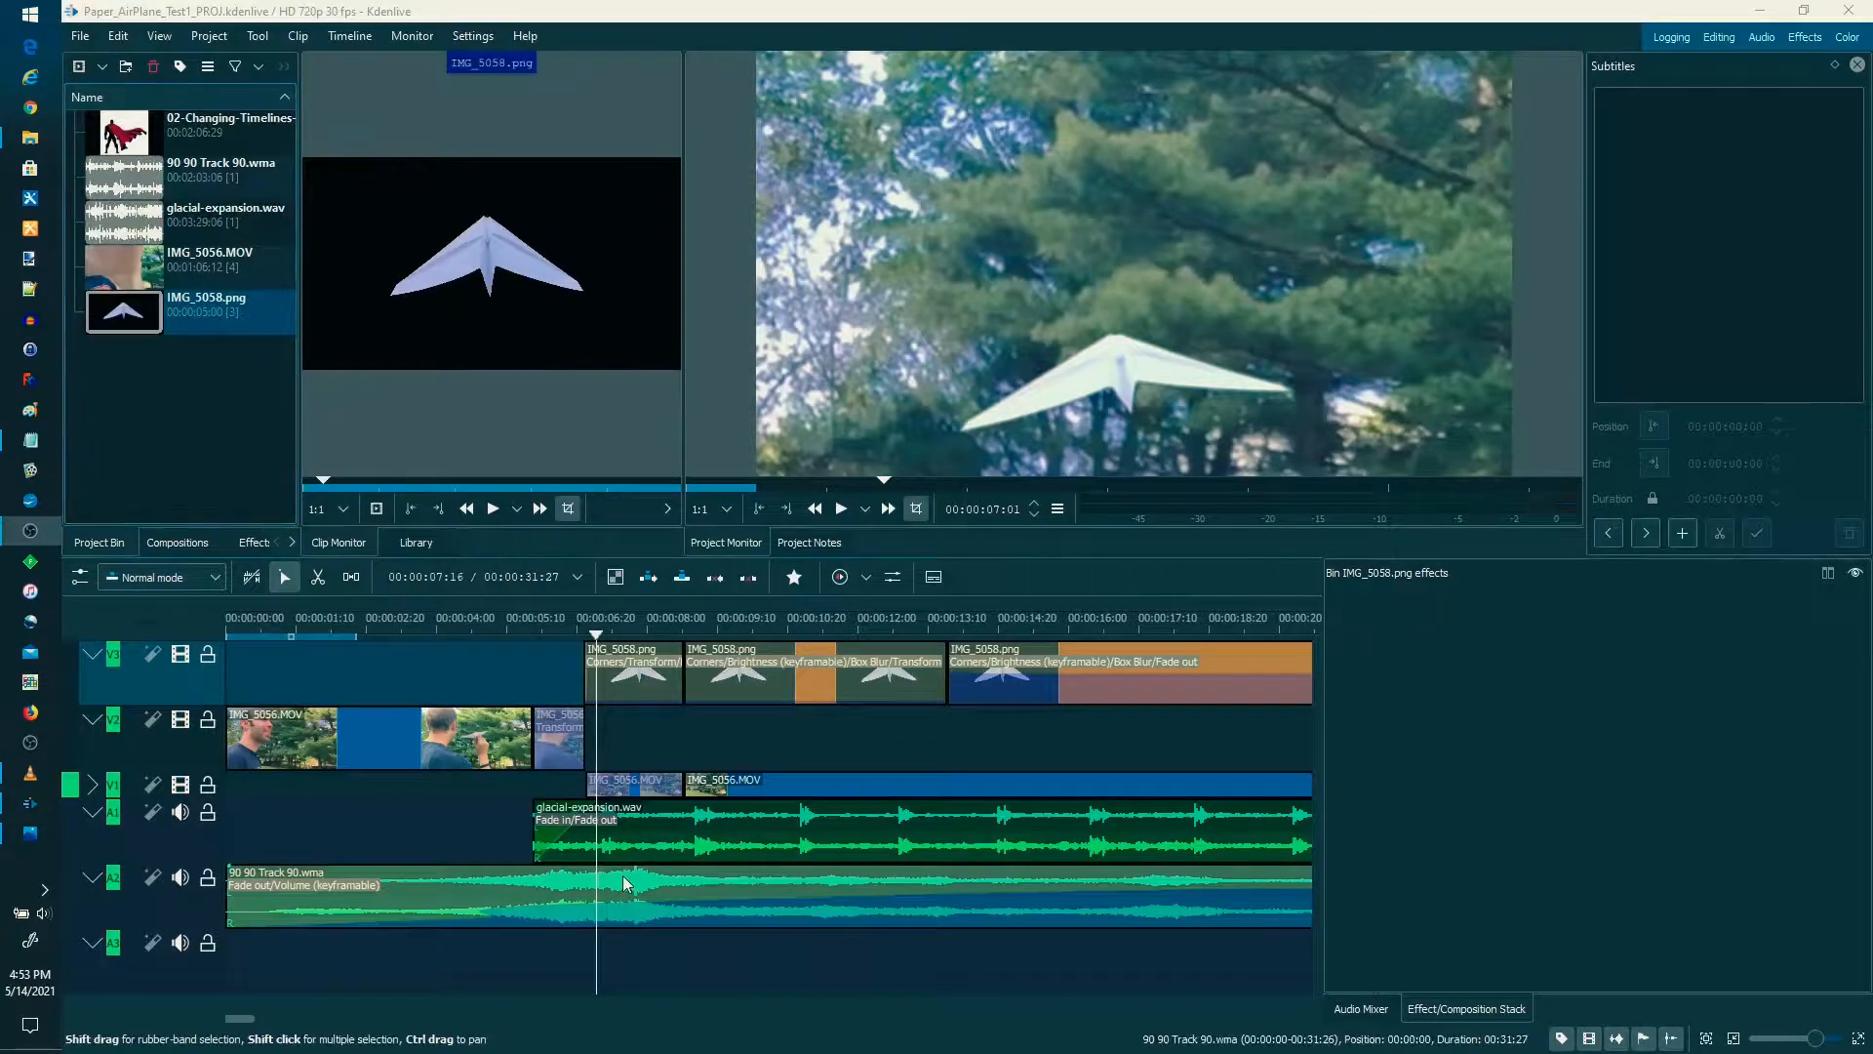
- Rewind to the project start and mute audio tracks A1 and A2
left_click(241, 635)
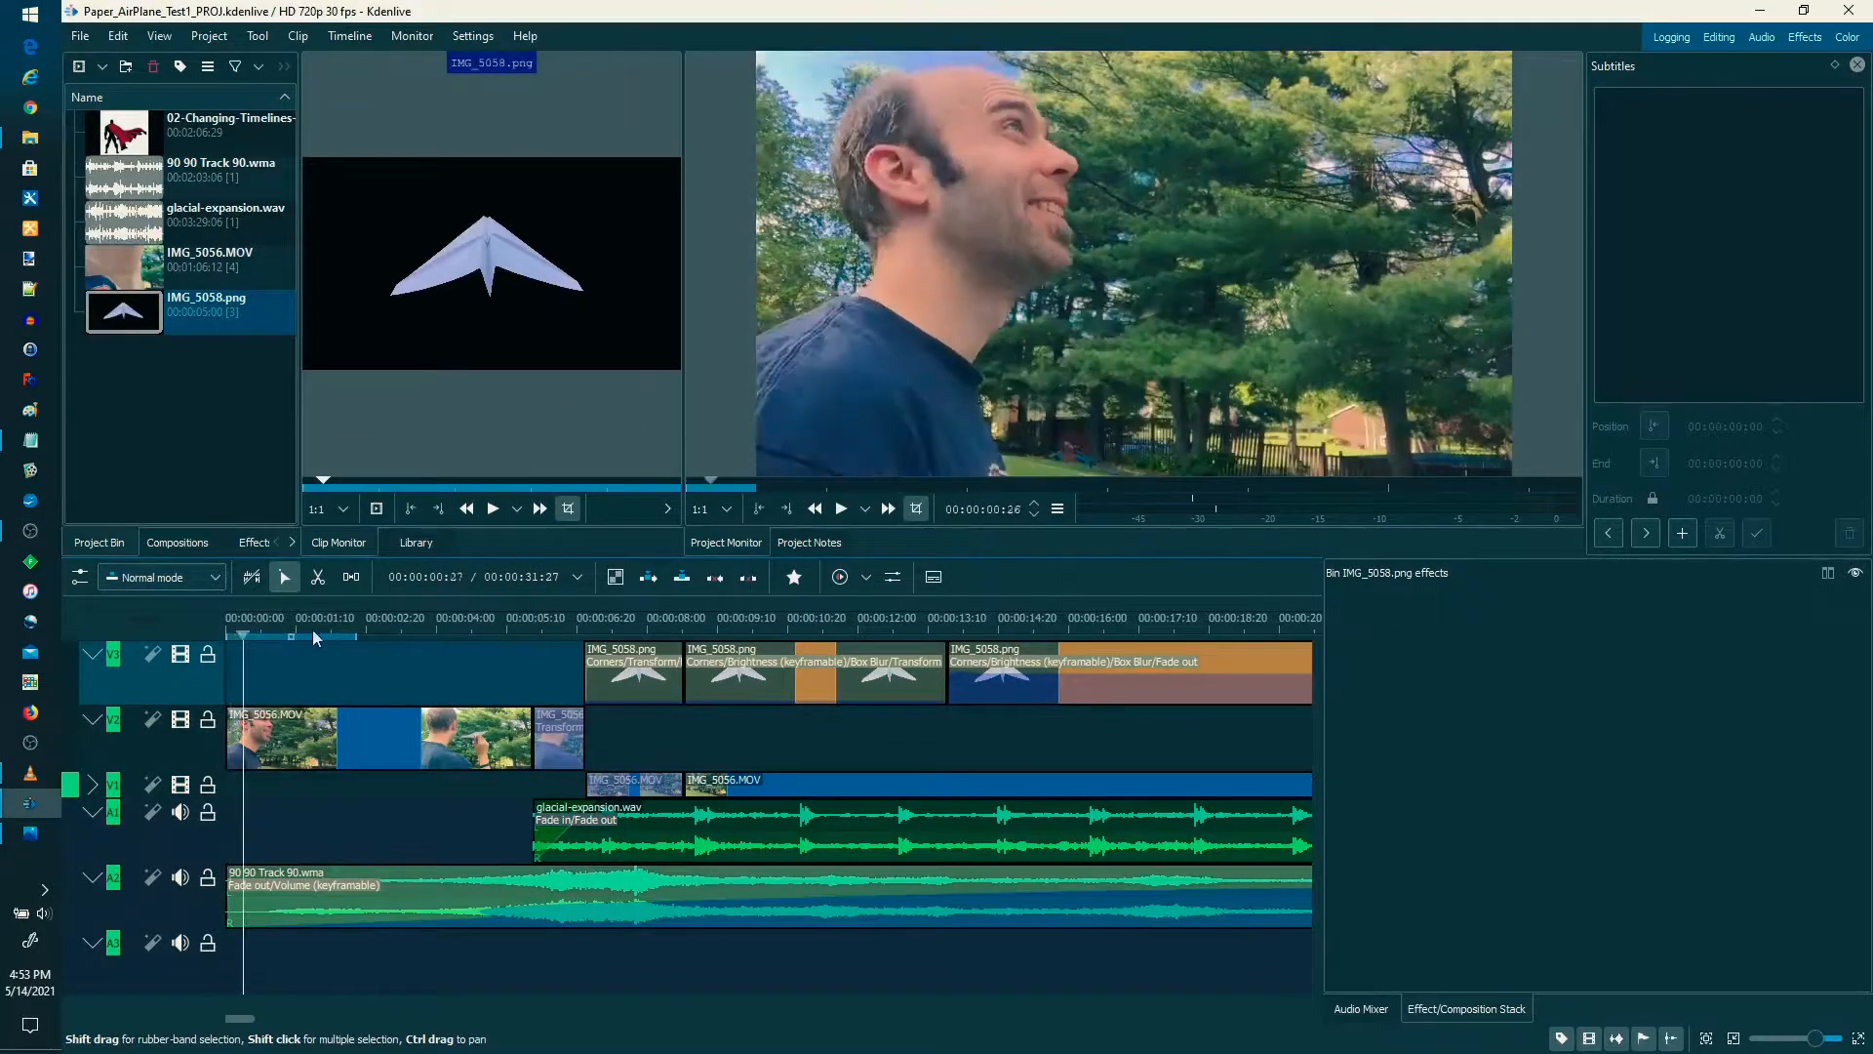
left_click(376, 617)
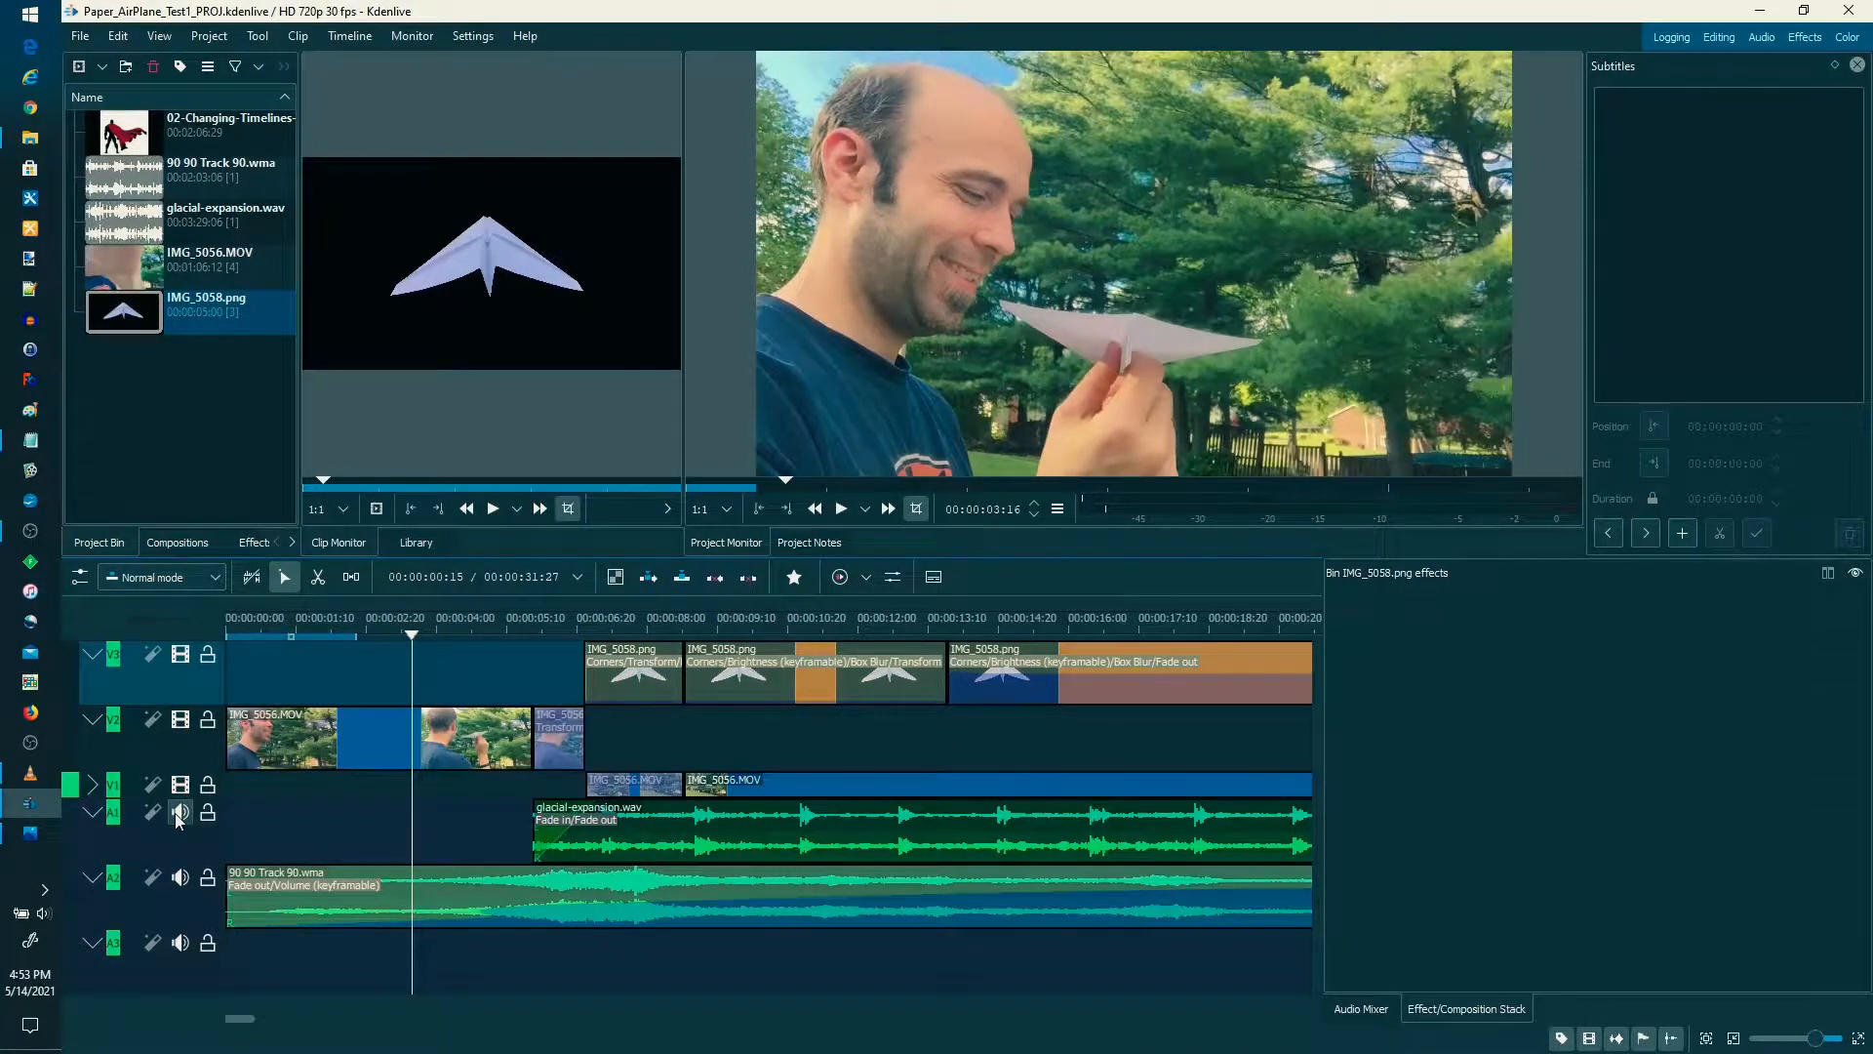
left_click(180, 811)
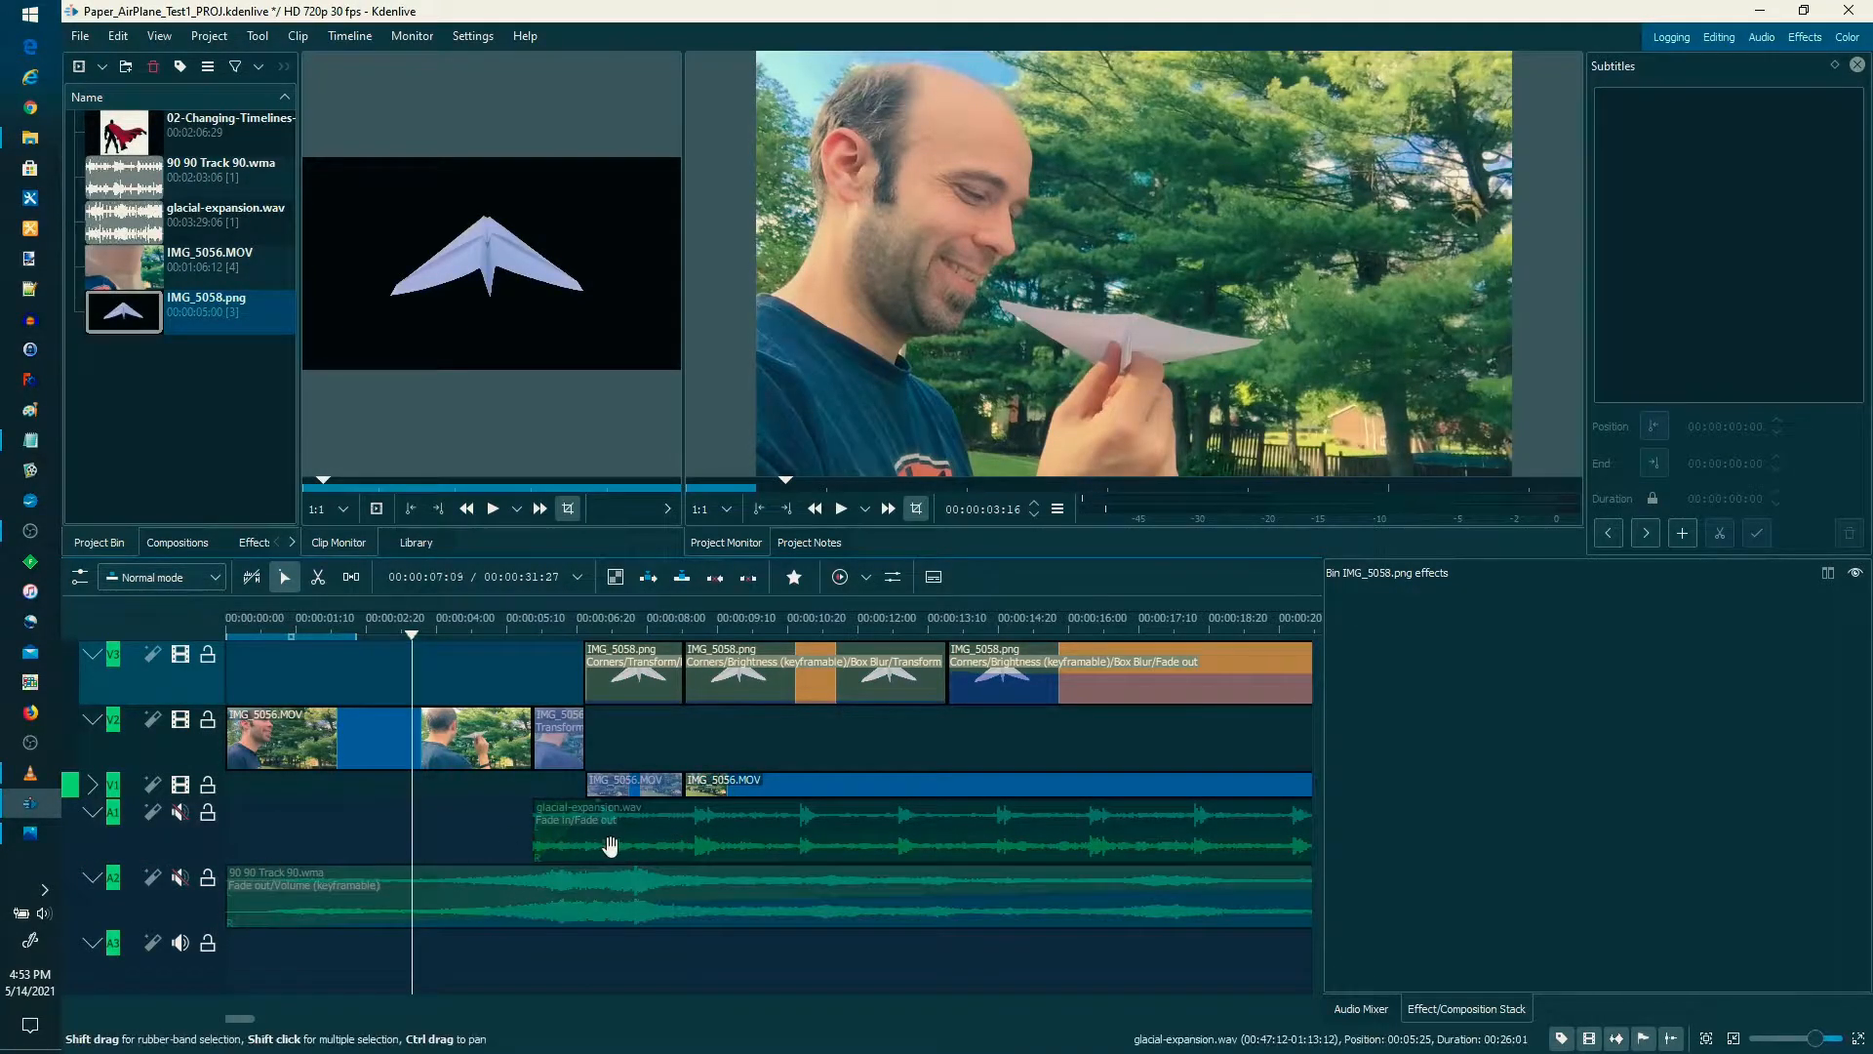
left_click(91, 844)
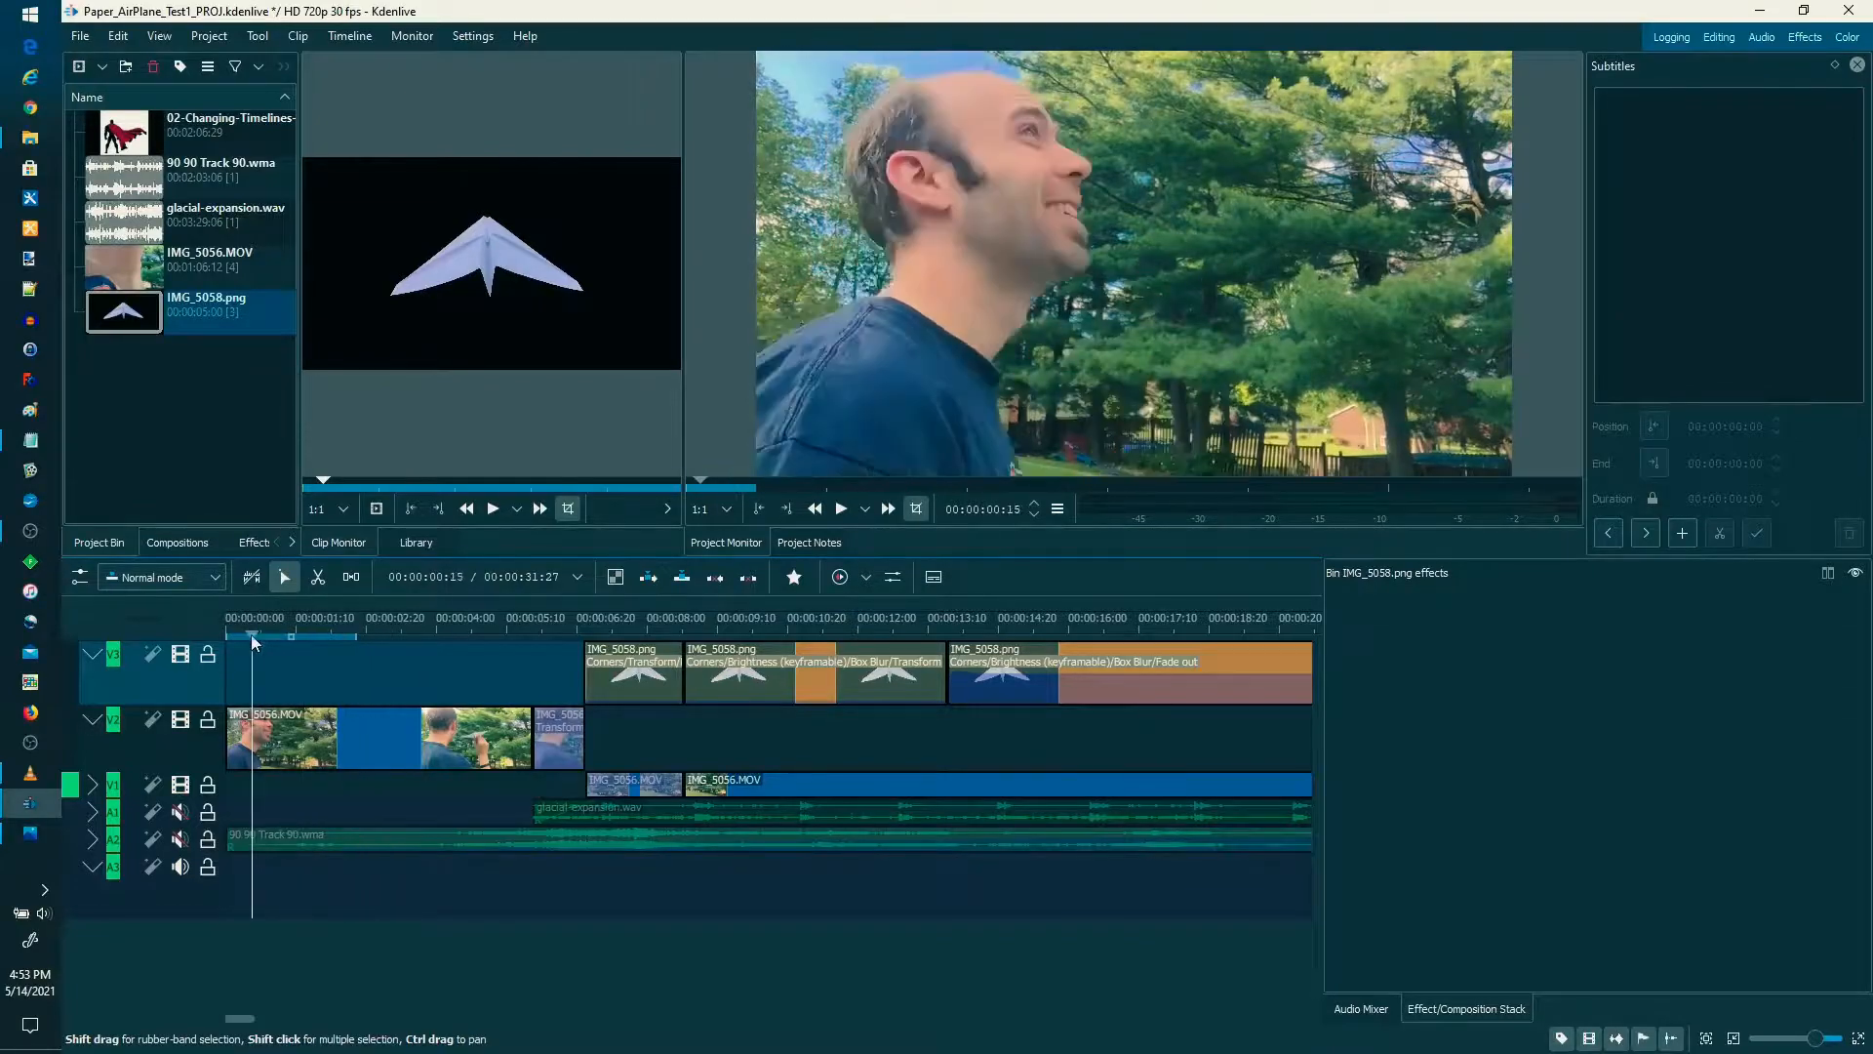
- Scrub through the opening clip and select the short launch clip to see its effects
left_click(331, 618)
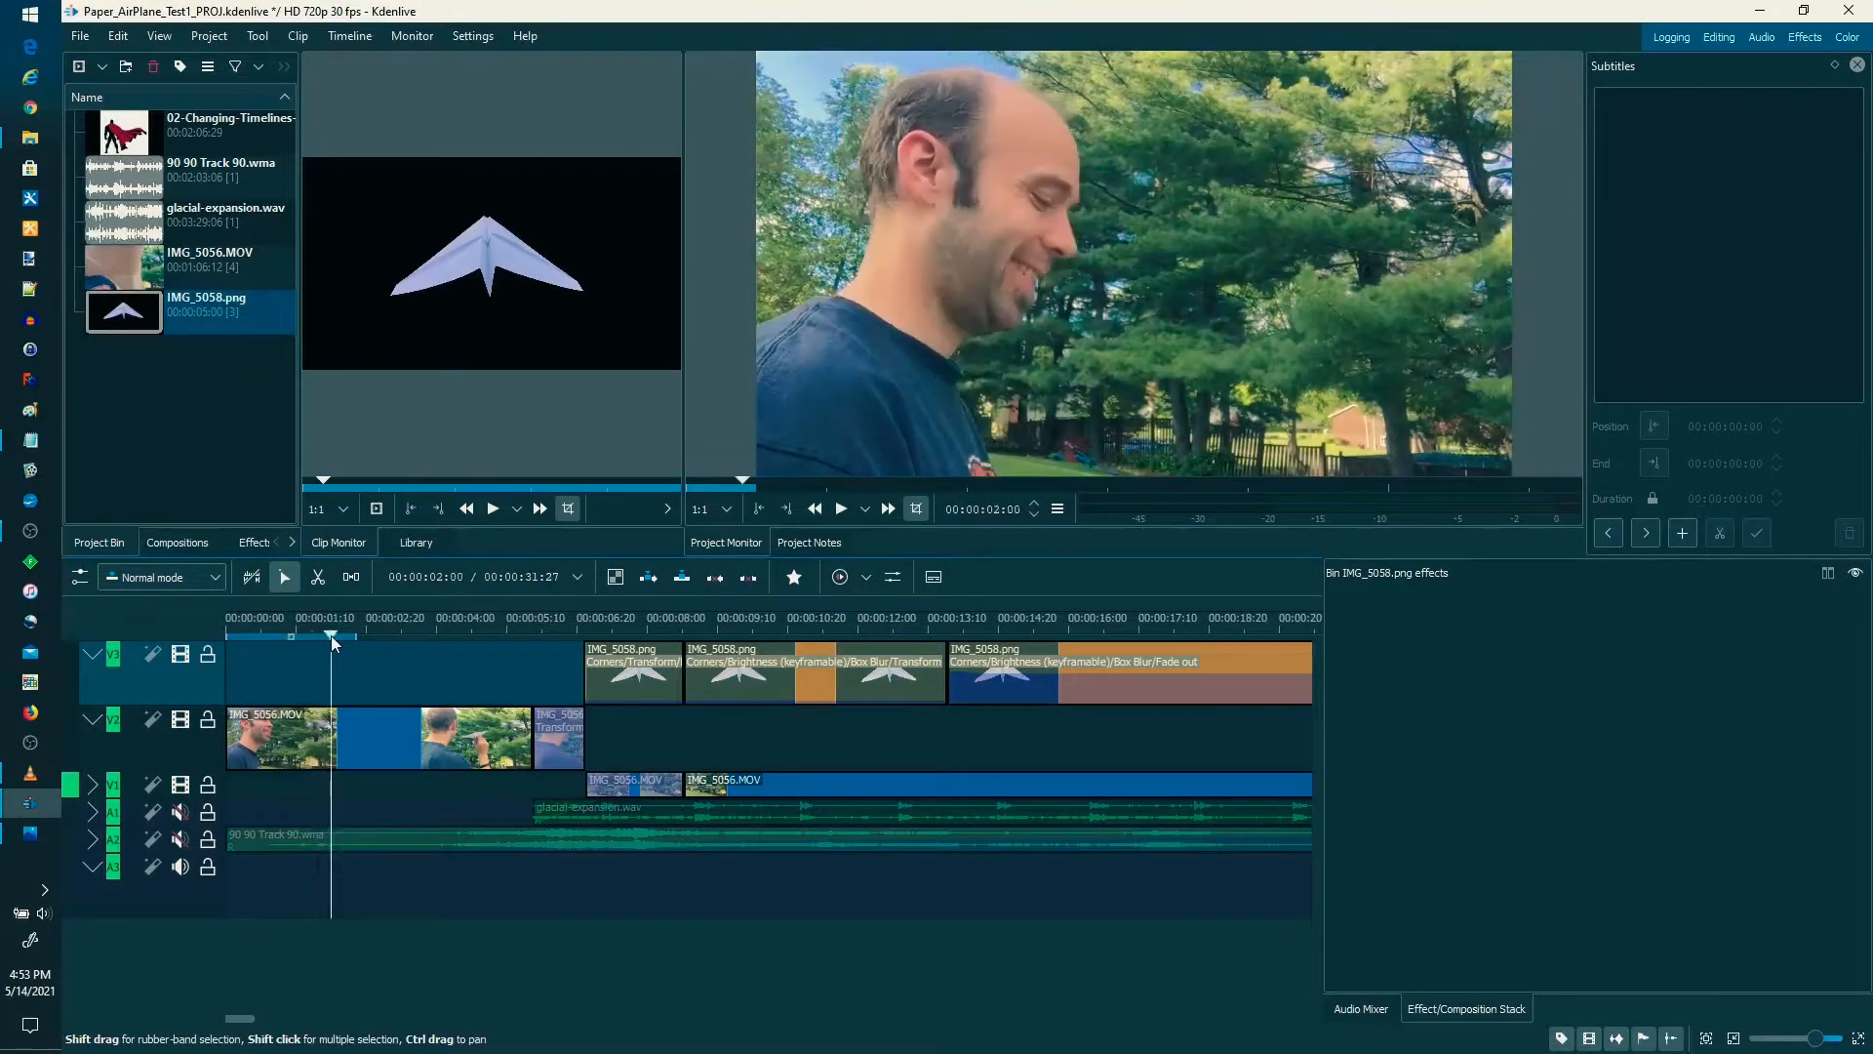
left_click(446, 617)
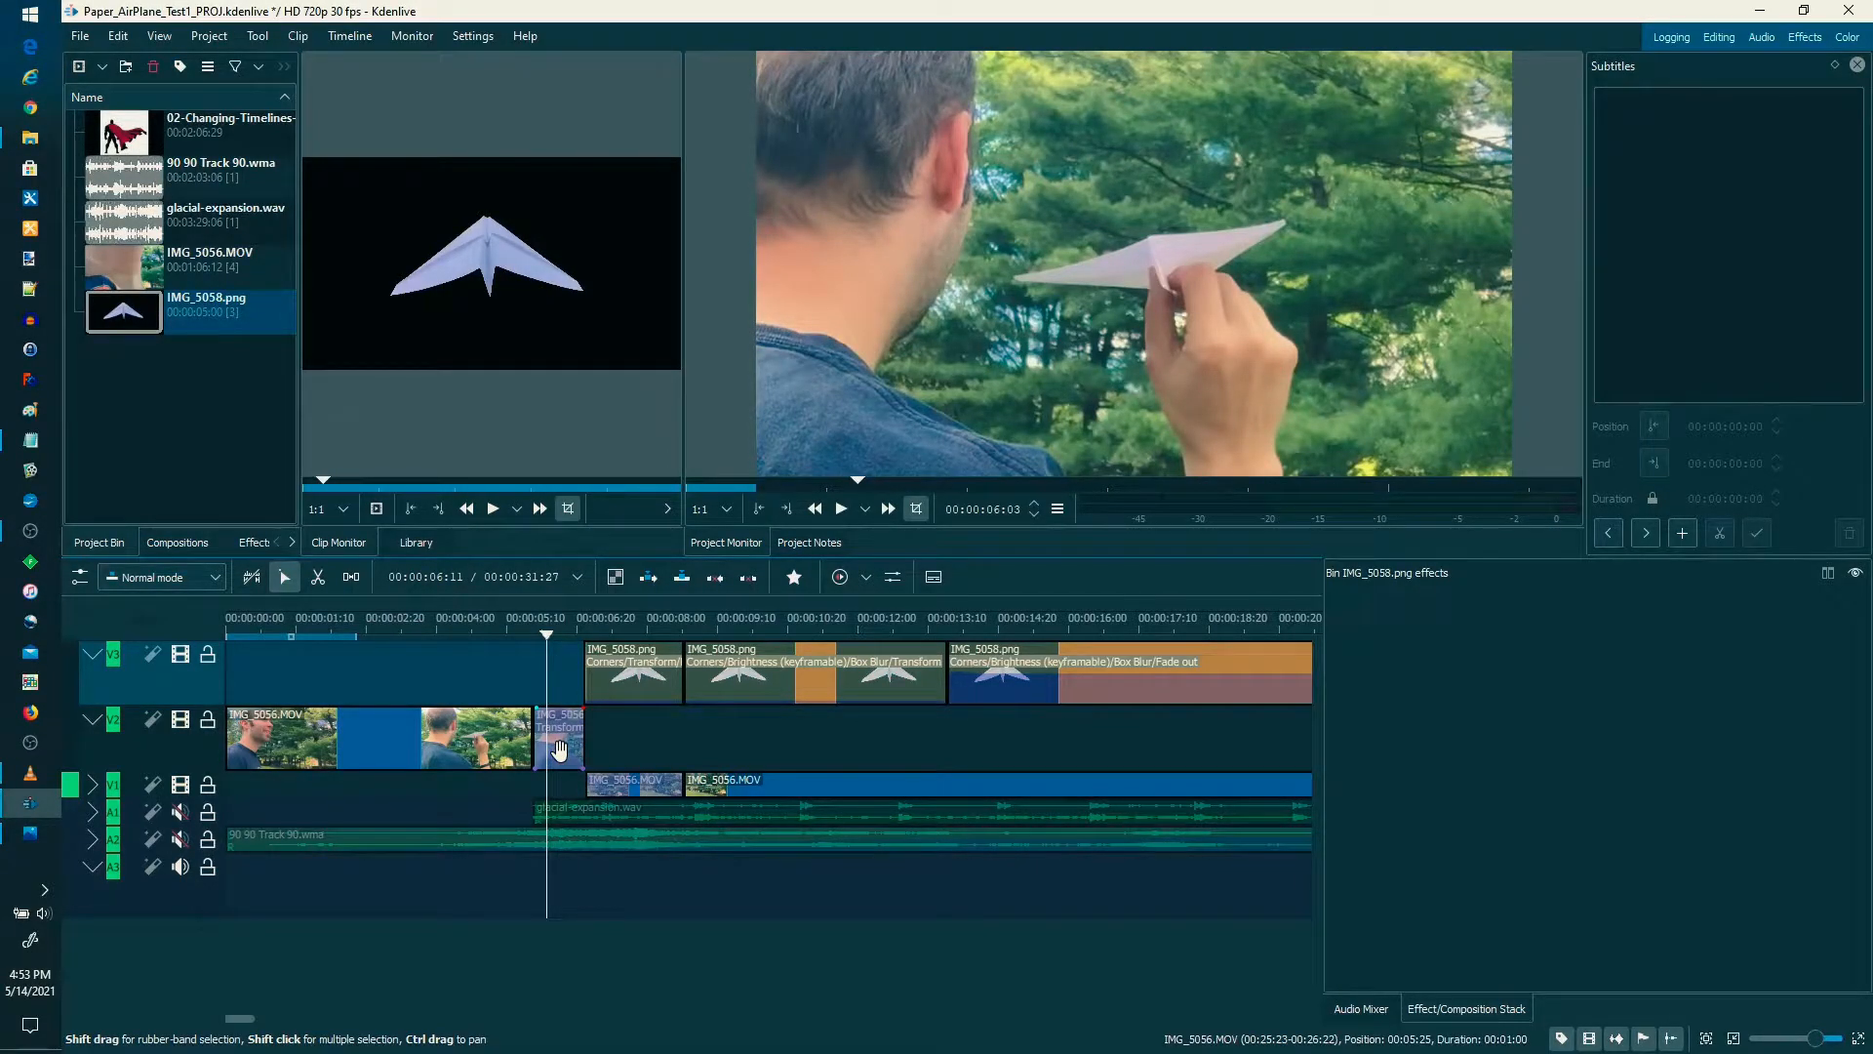
left_click(559, 738)
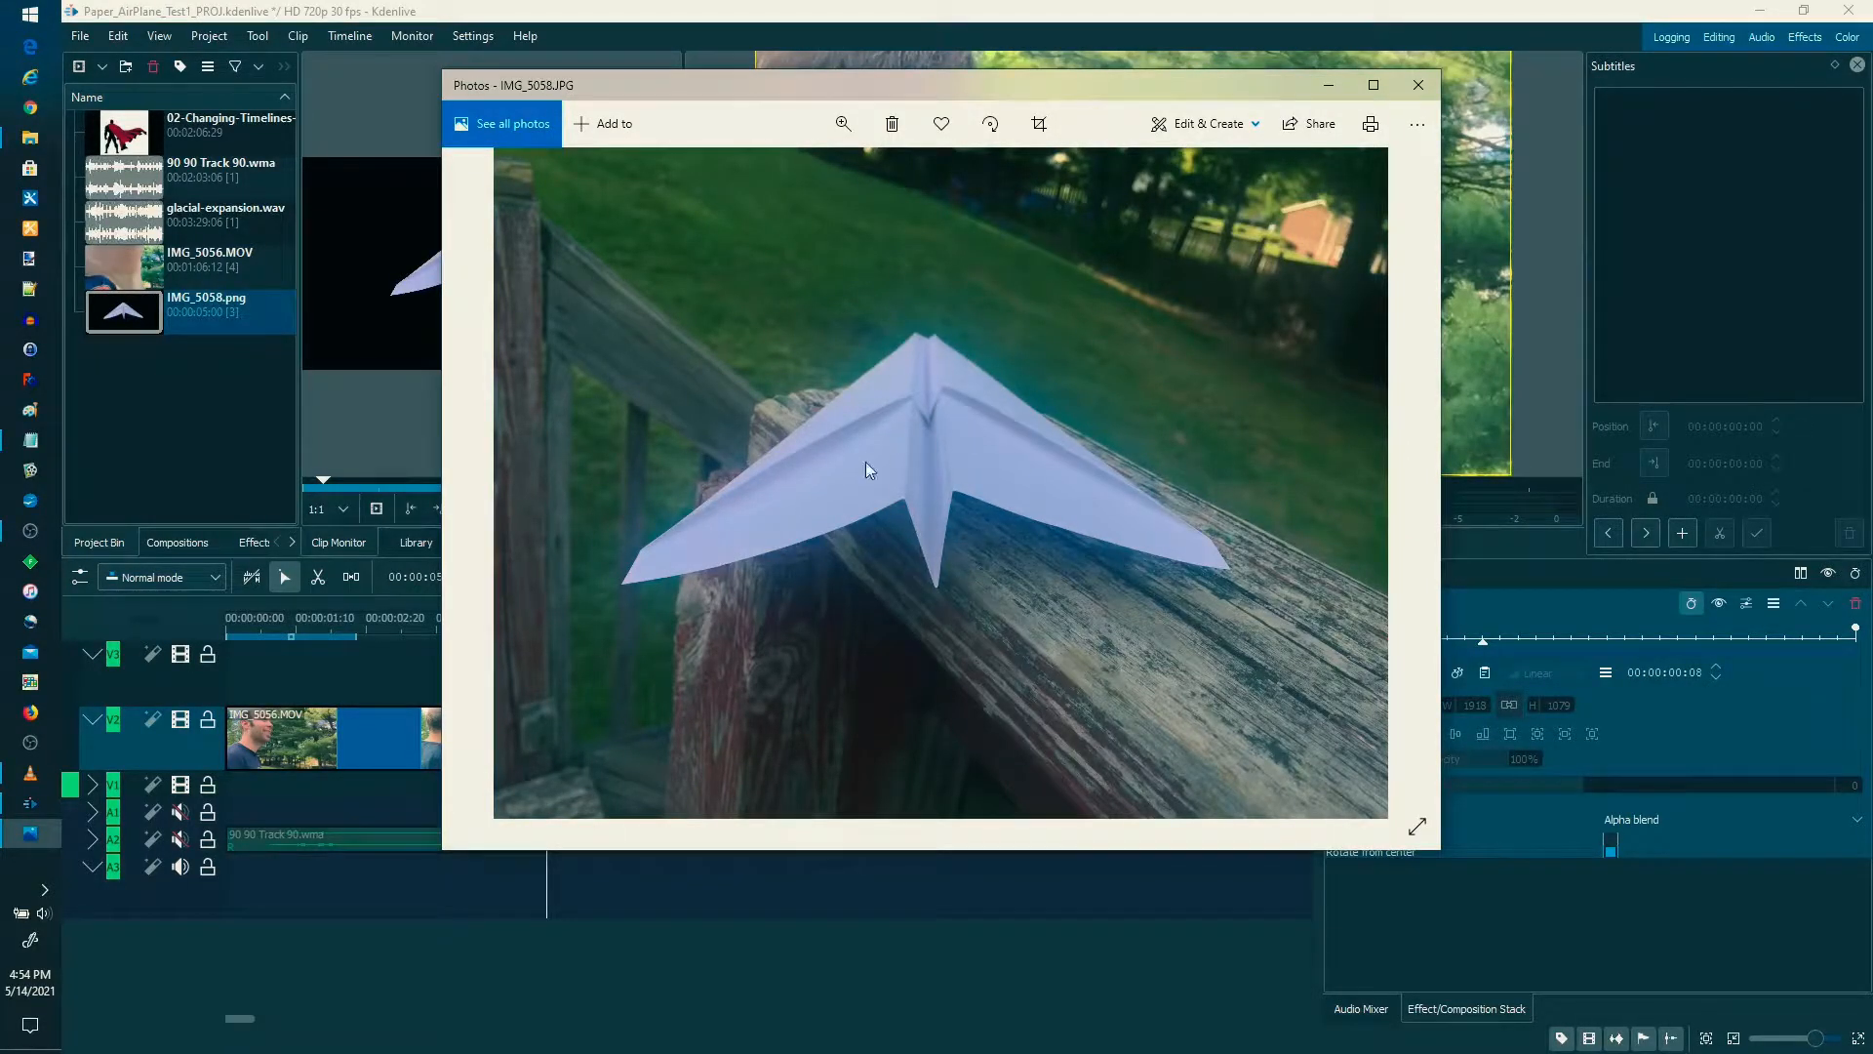
mouse_move(1419, 85)
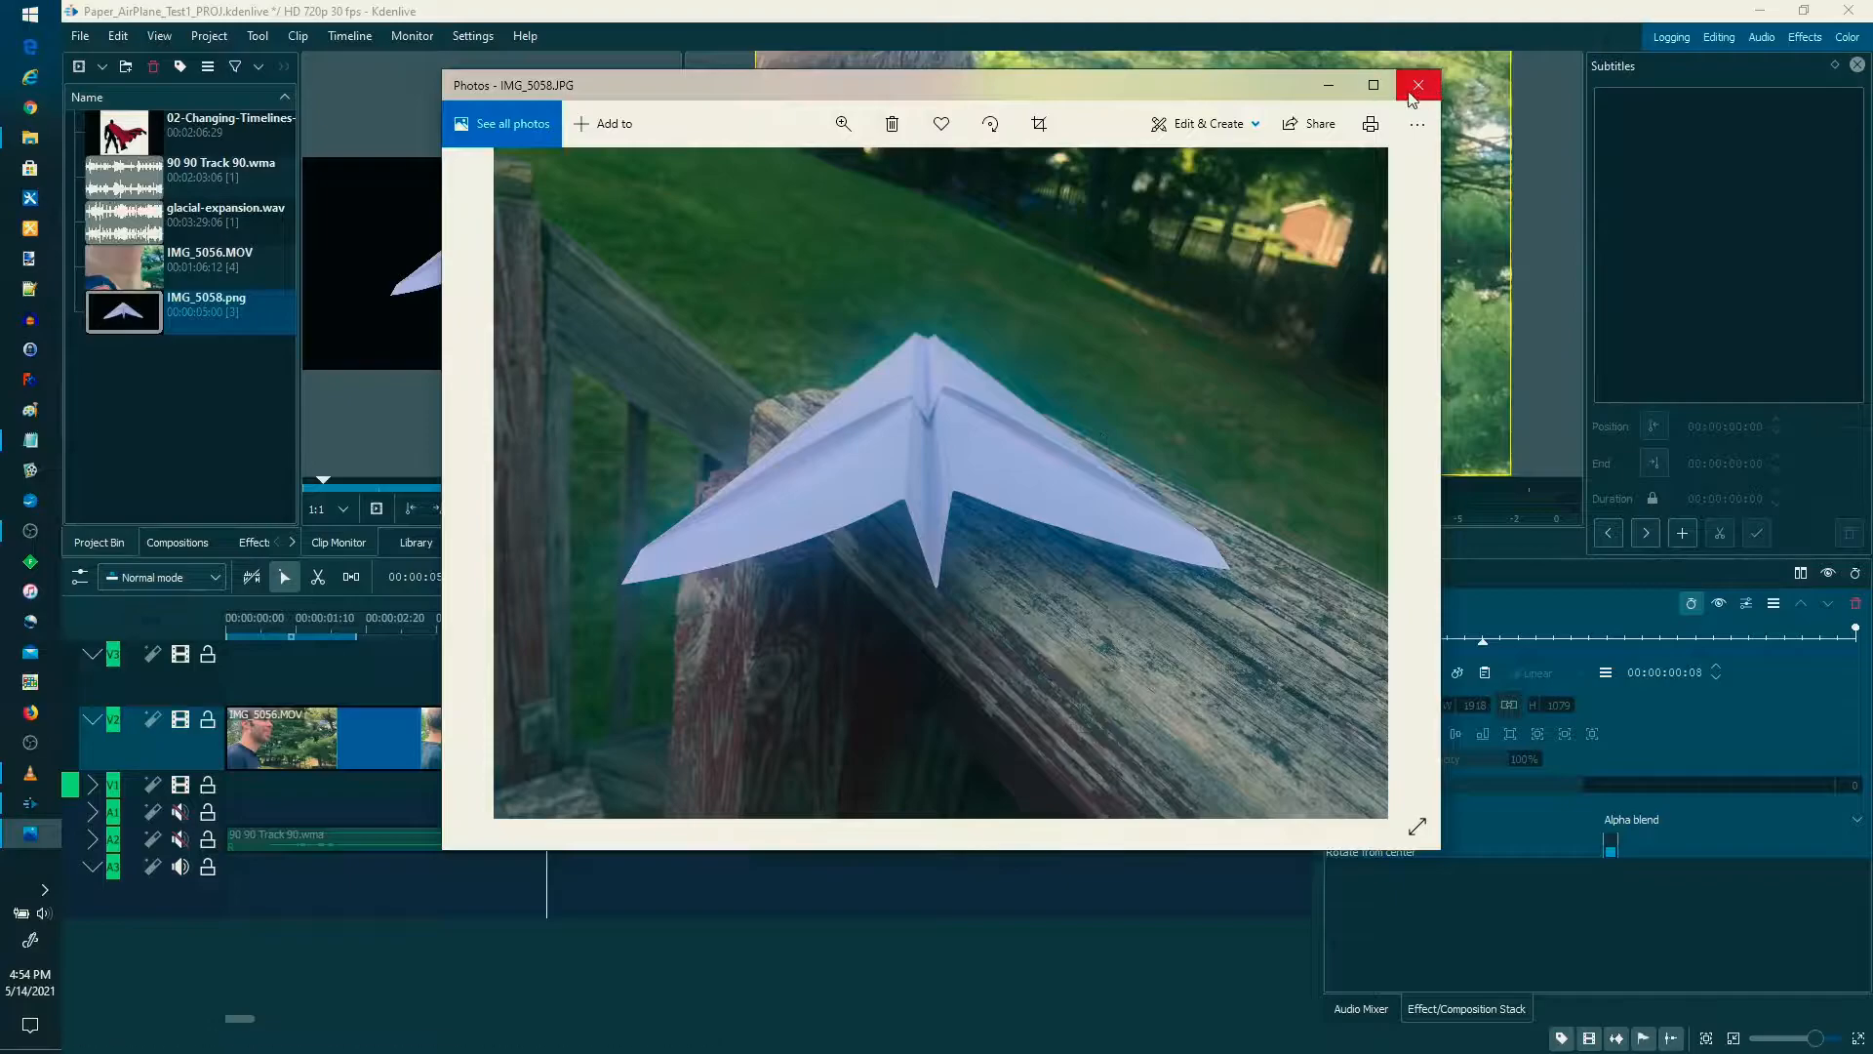
- Close the Photos window showing IMG_5058.JPG
left_click(1419, 85)
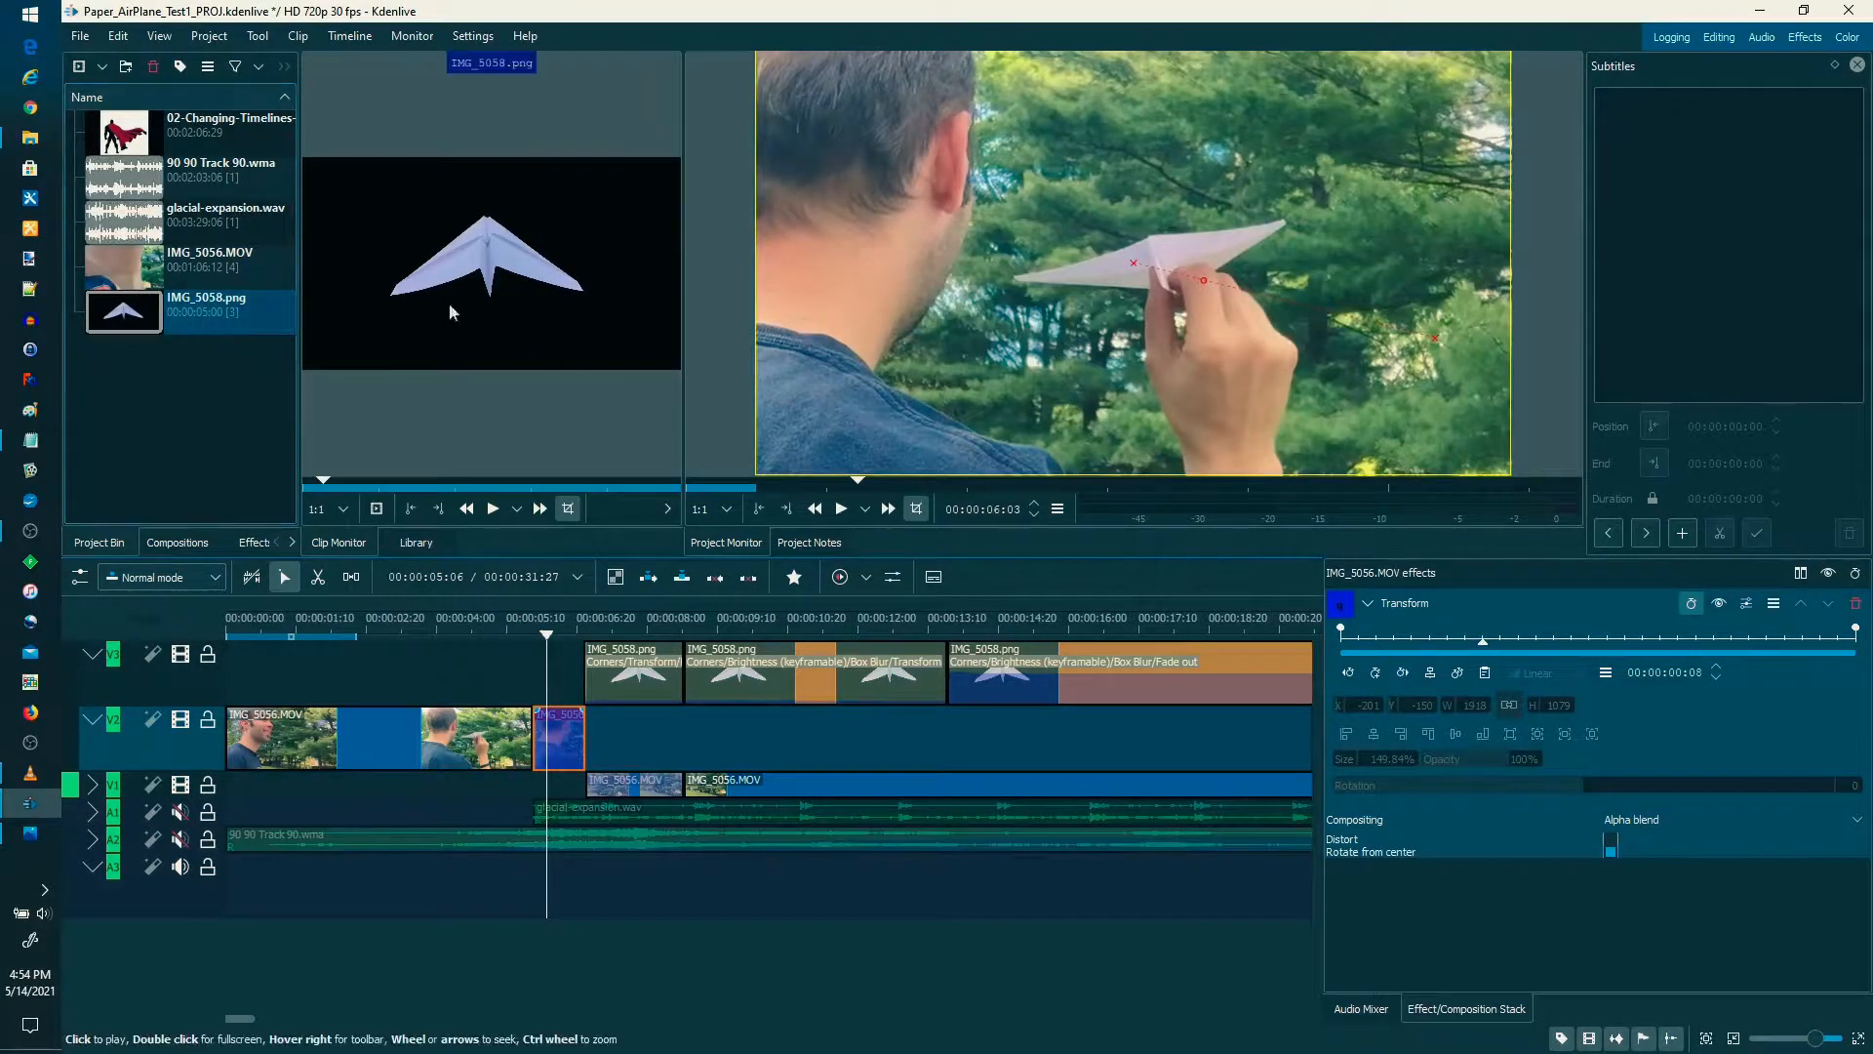
mouse_move(588, 429)
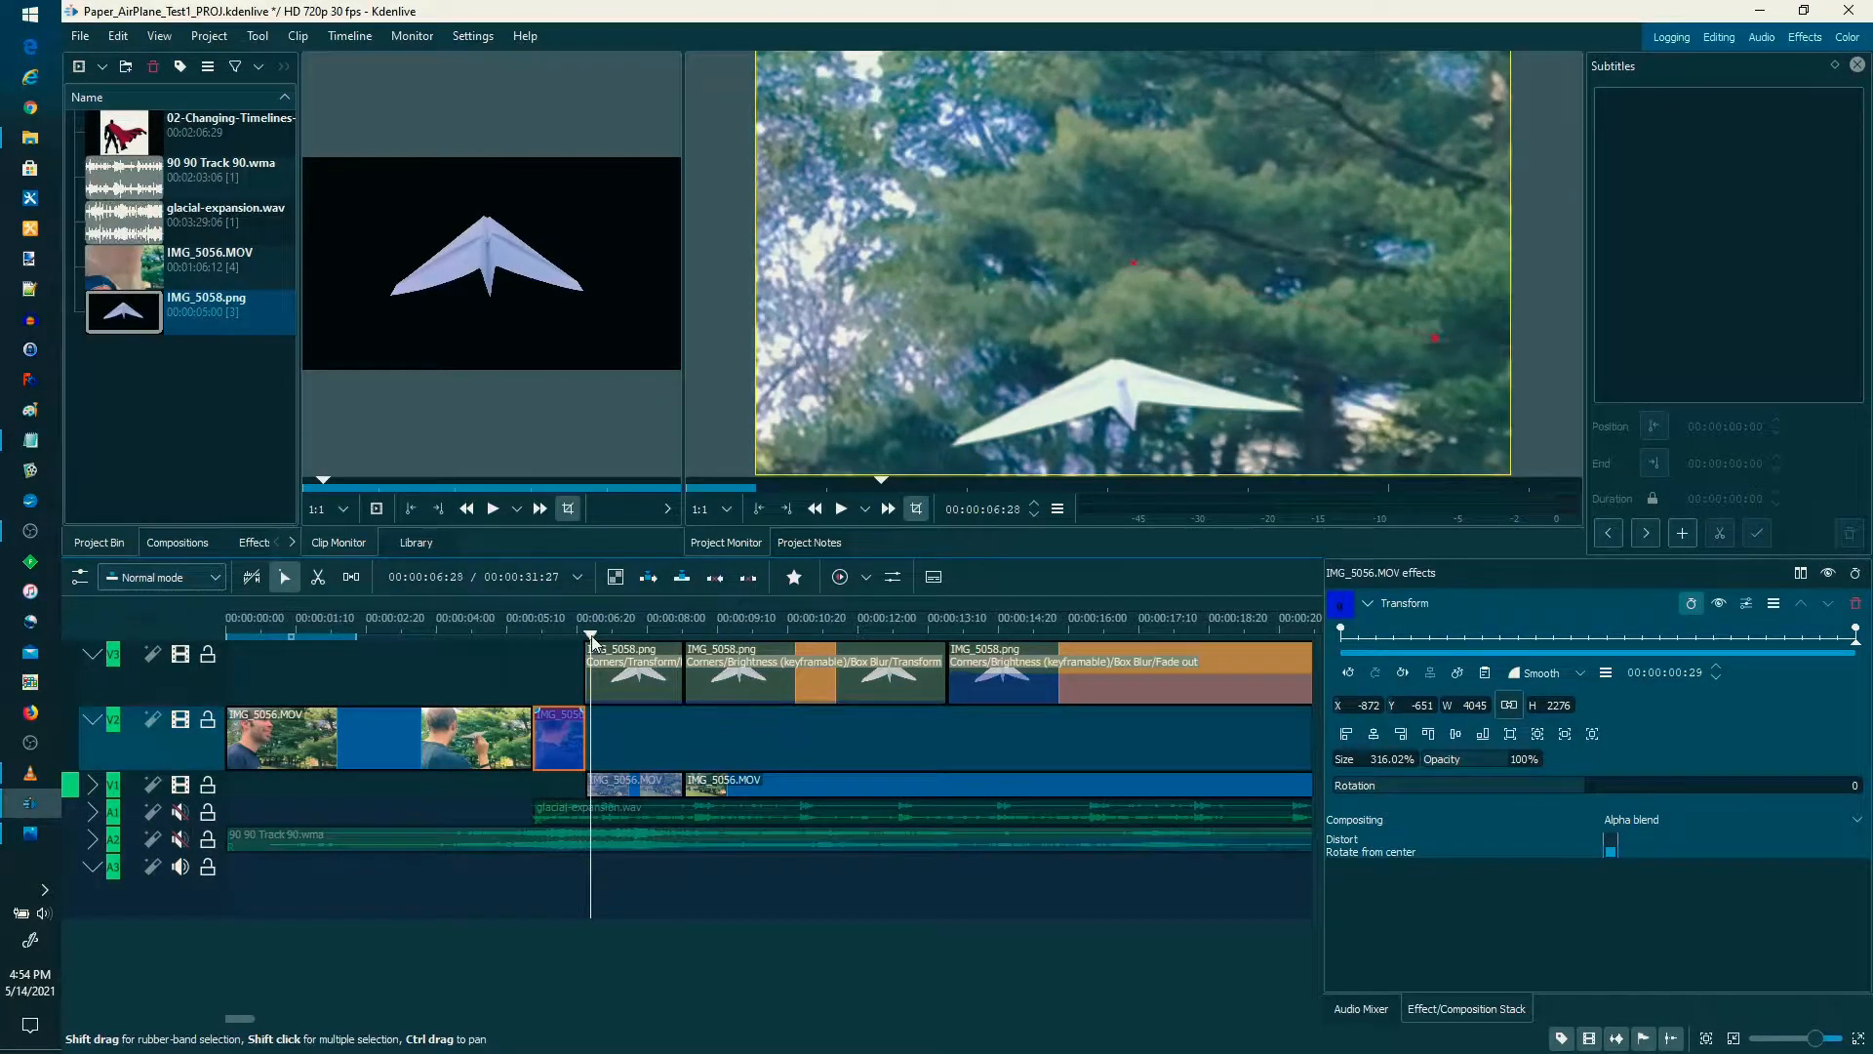
left_click(608, 635)
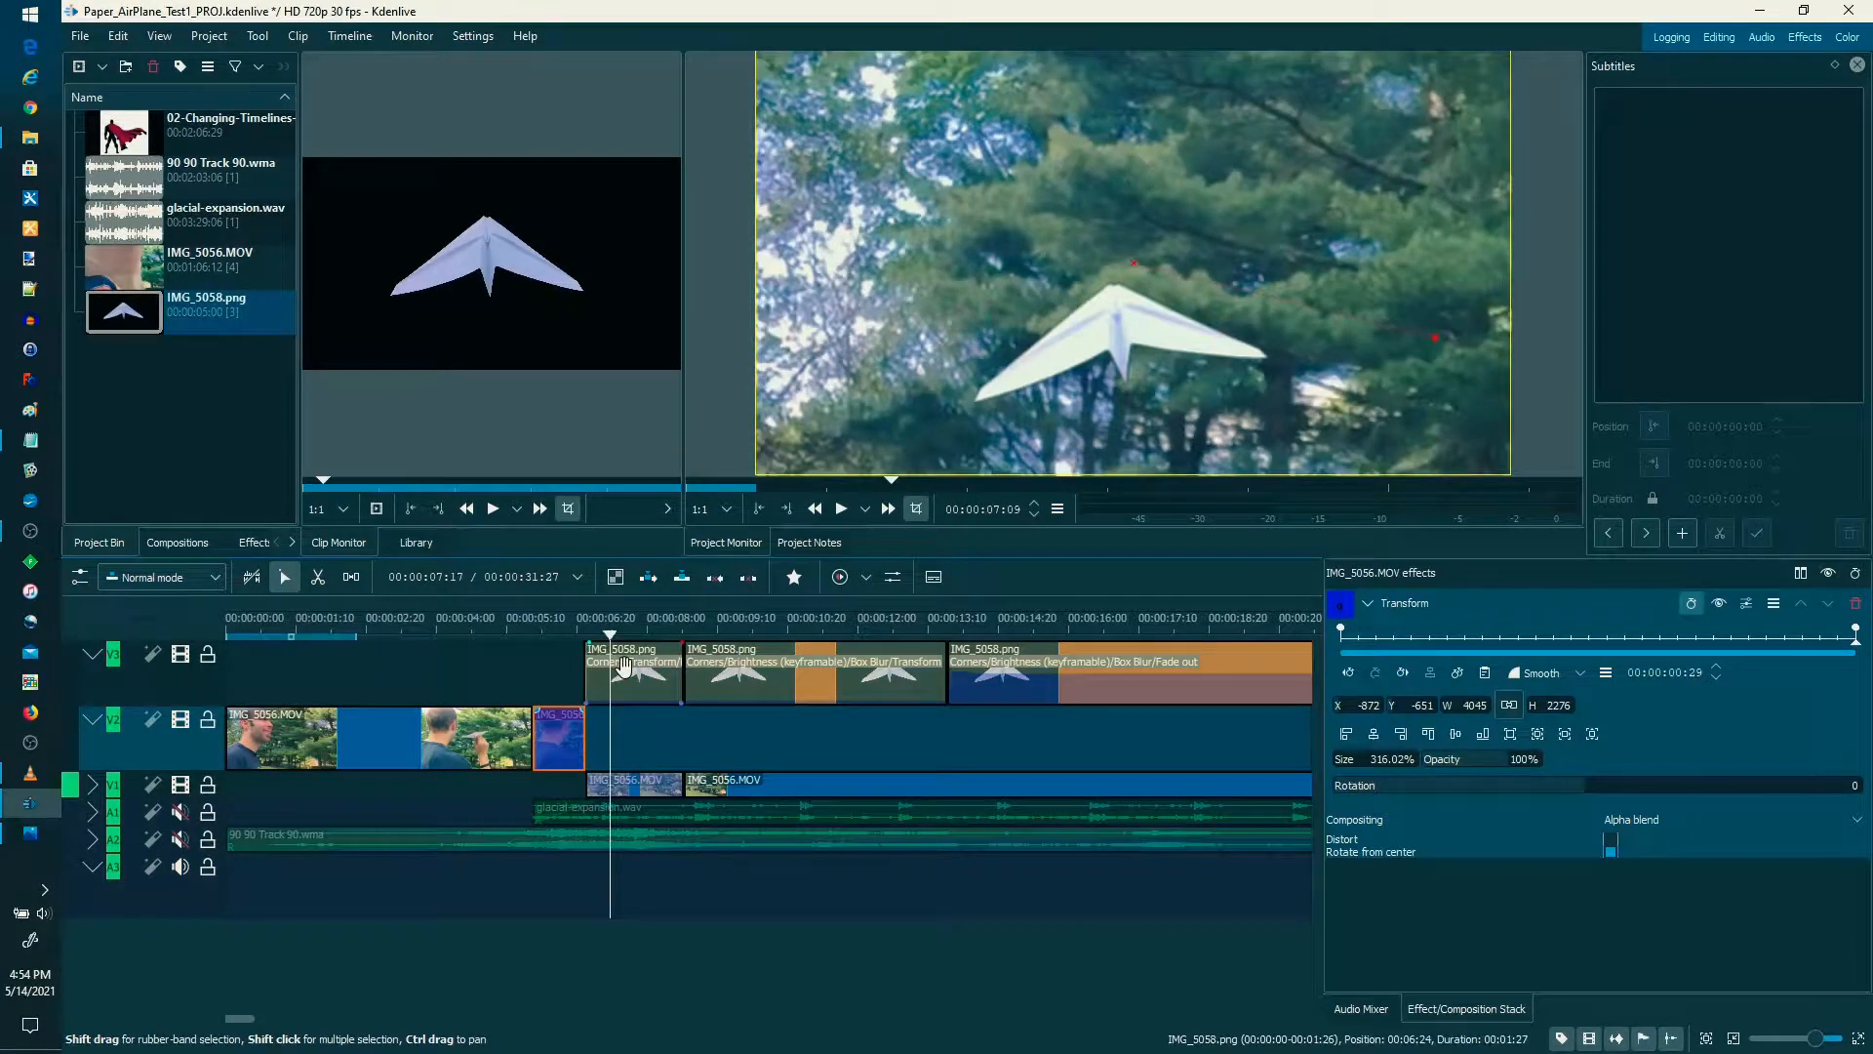
left_click(630, 669)
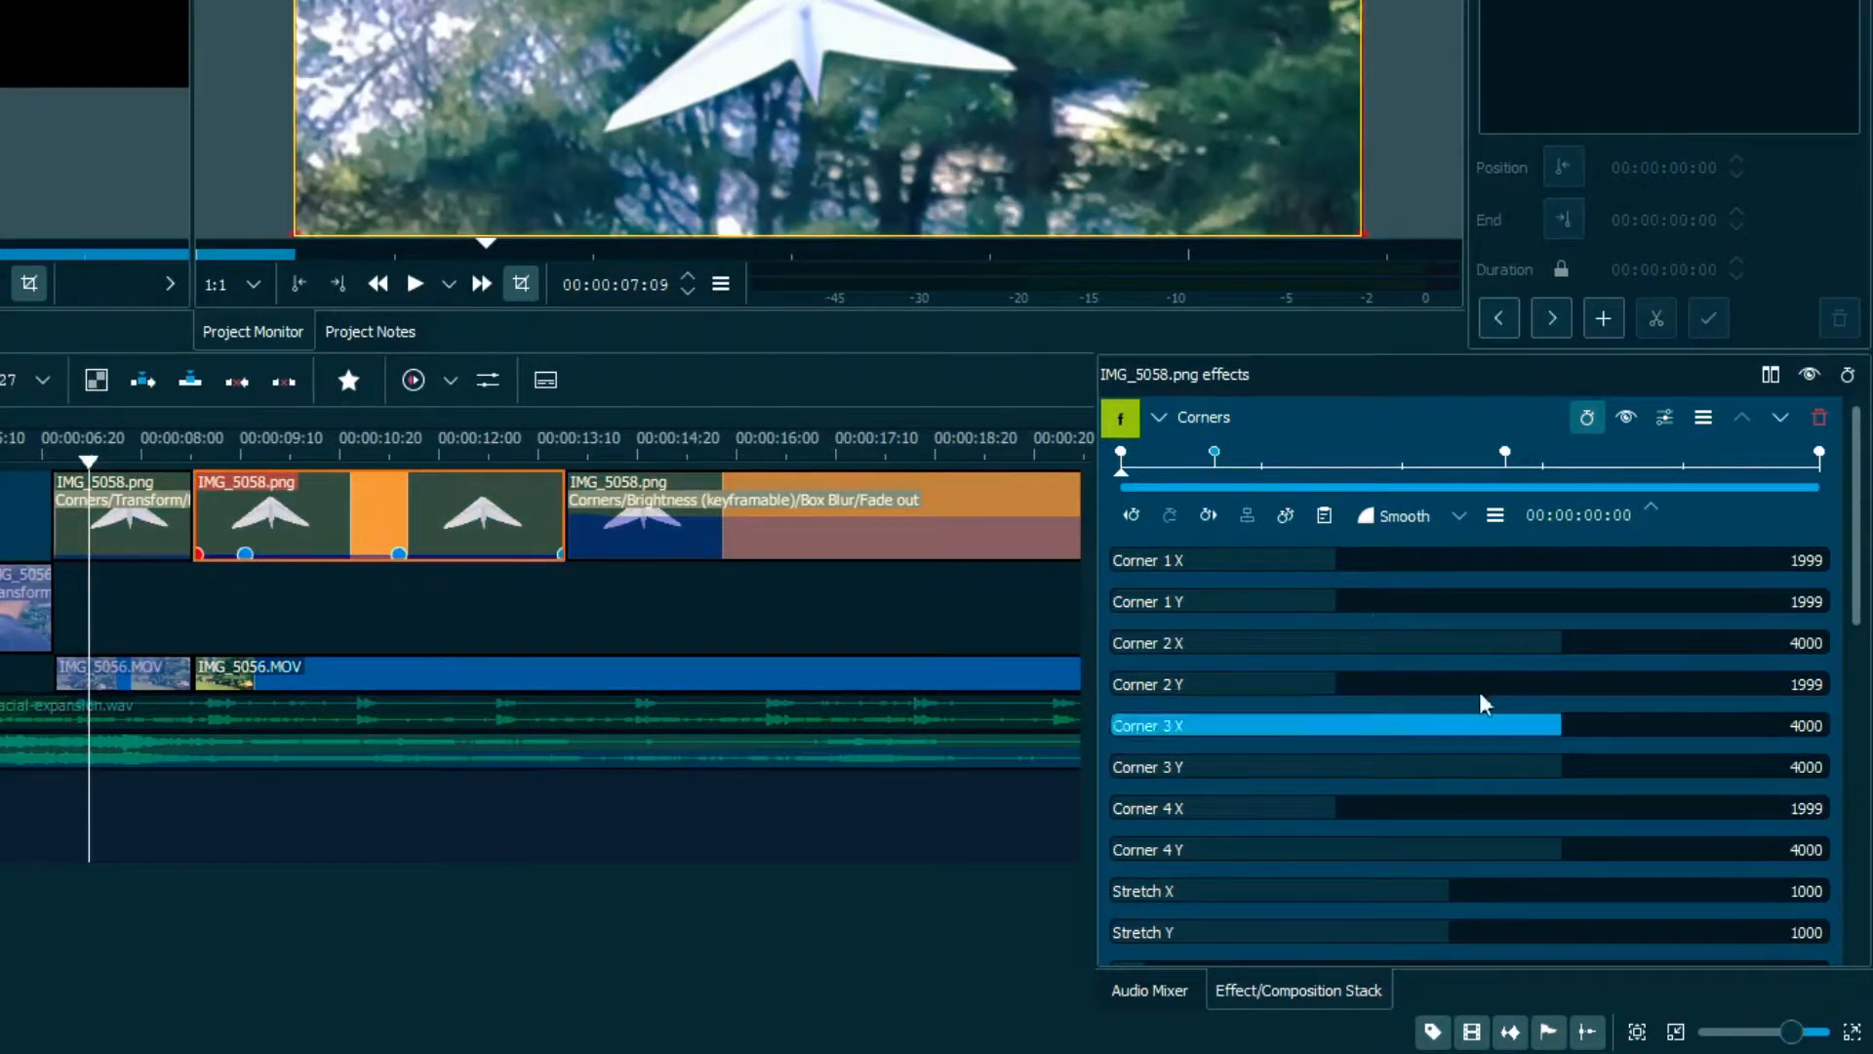
- Select the middle IMG_5058 airplane clip to display its effect stack
left_click(1223, 561)
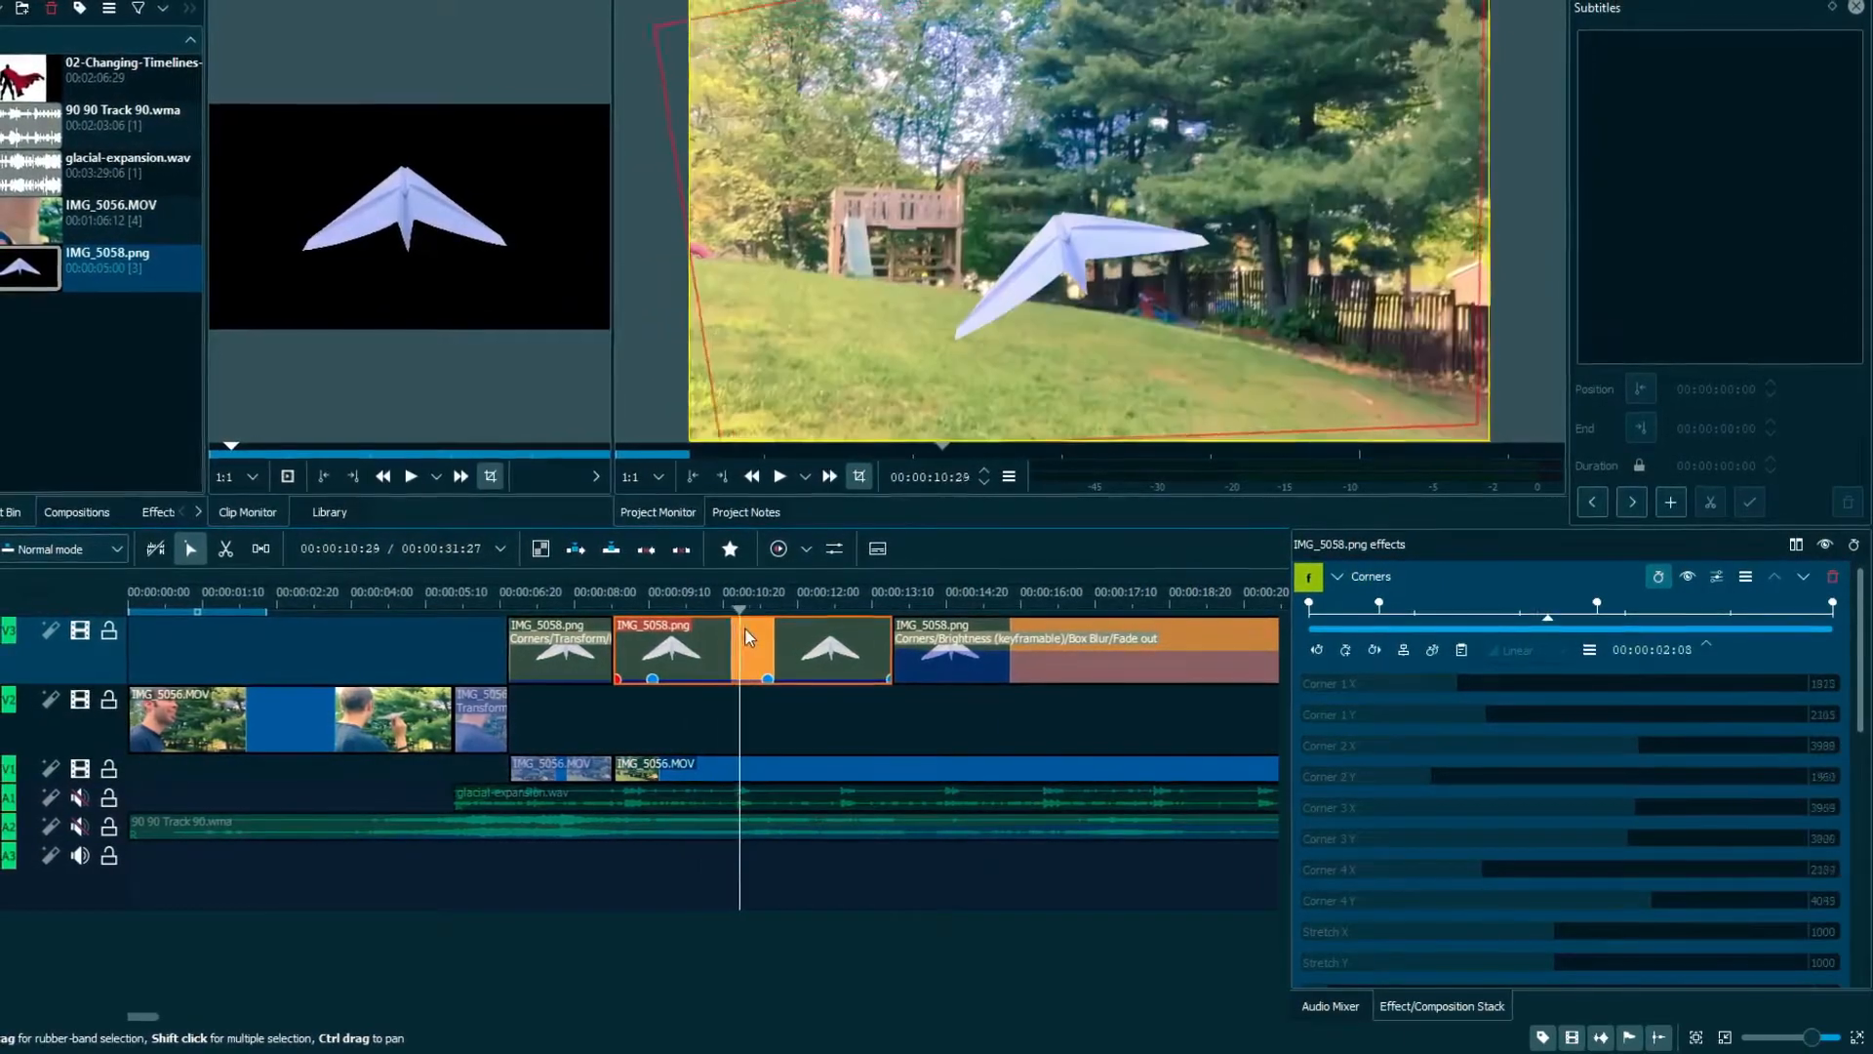
left_click(876, 609)
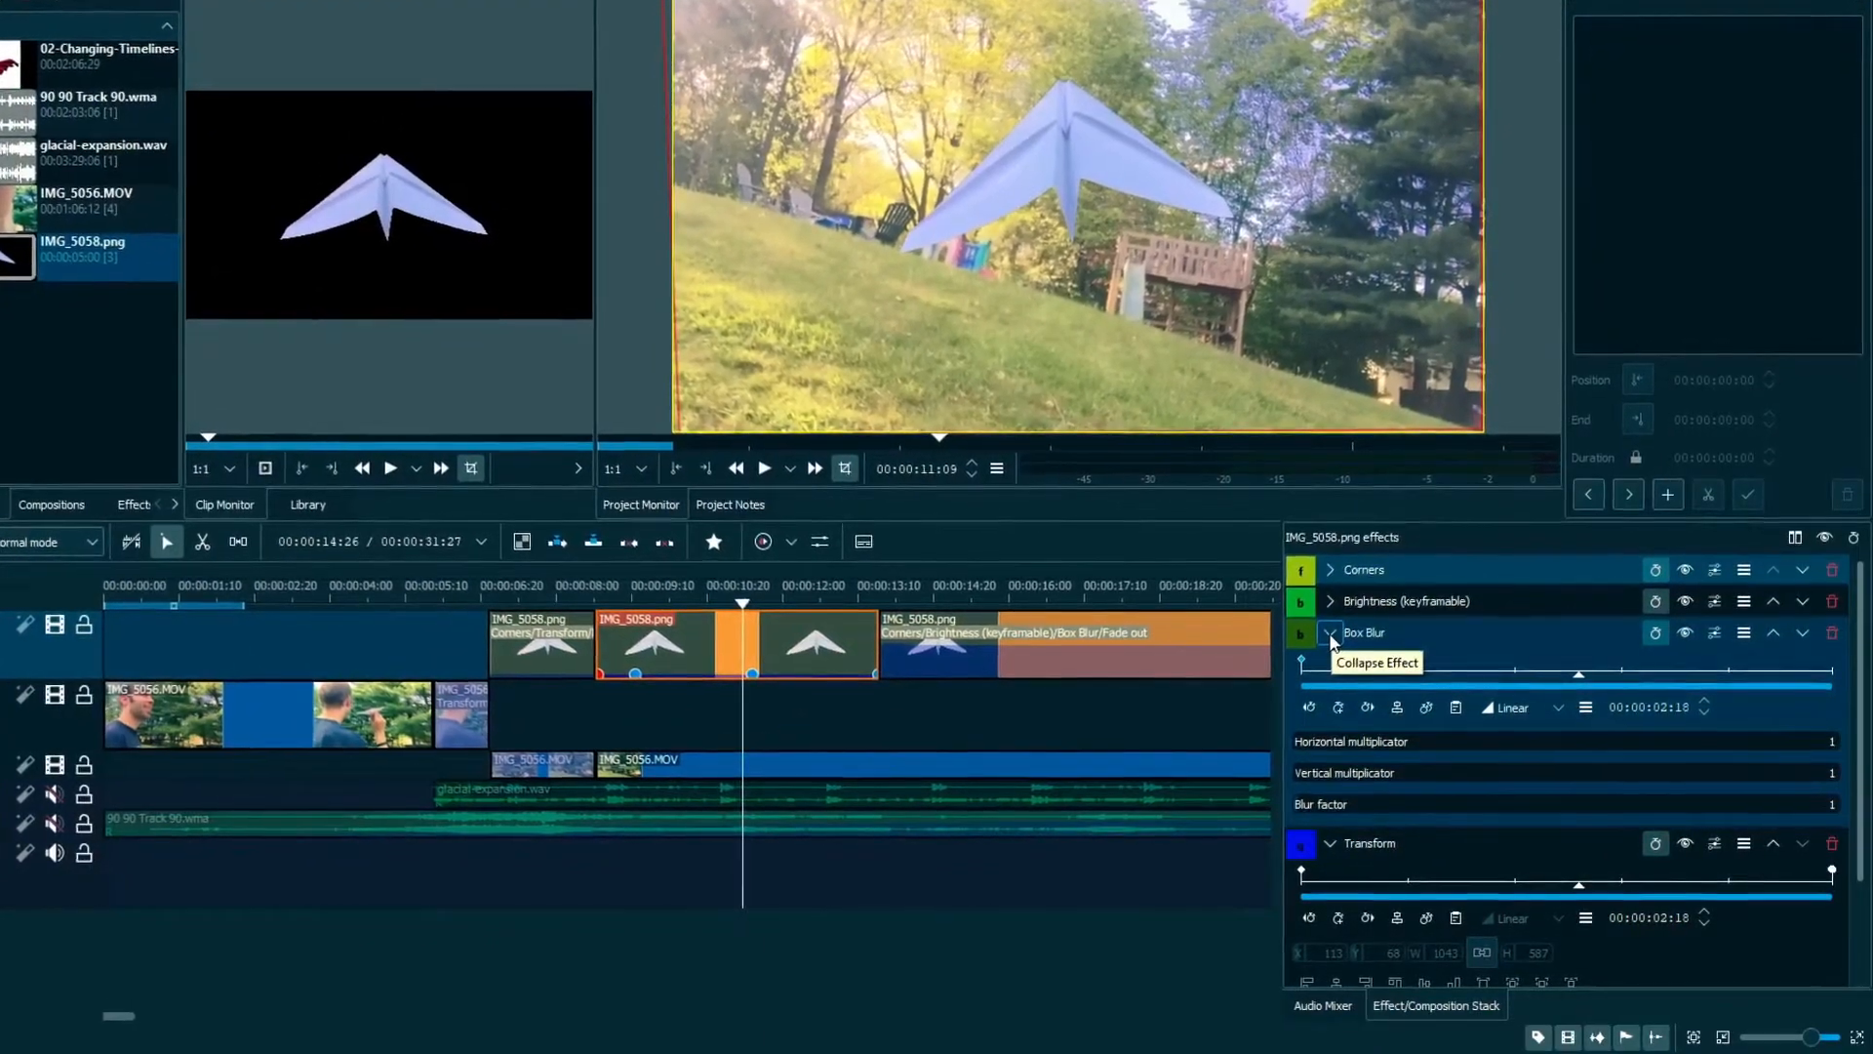
- Collapse Box Blur and Transform, then expand Brightness (keyframable)
left_click(1324, 632)
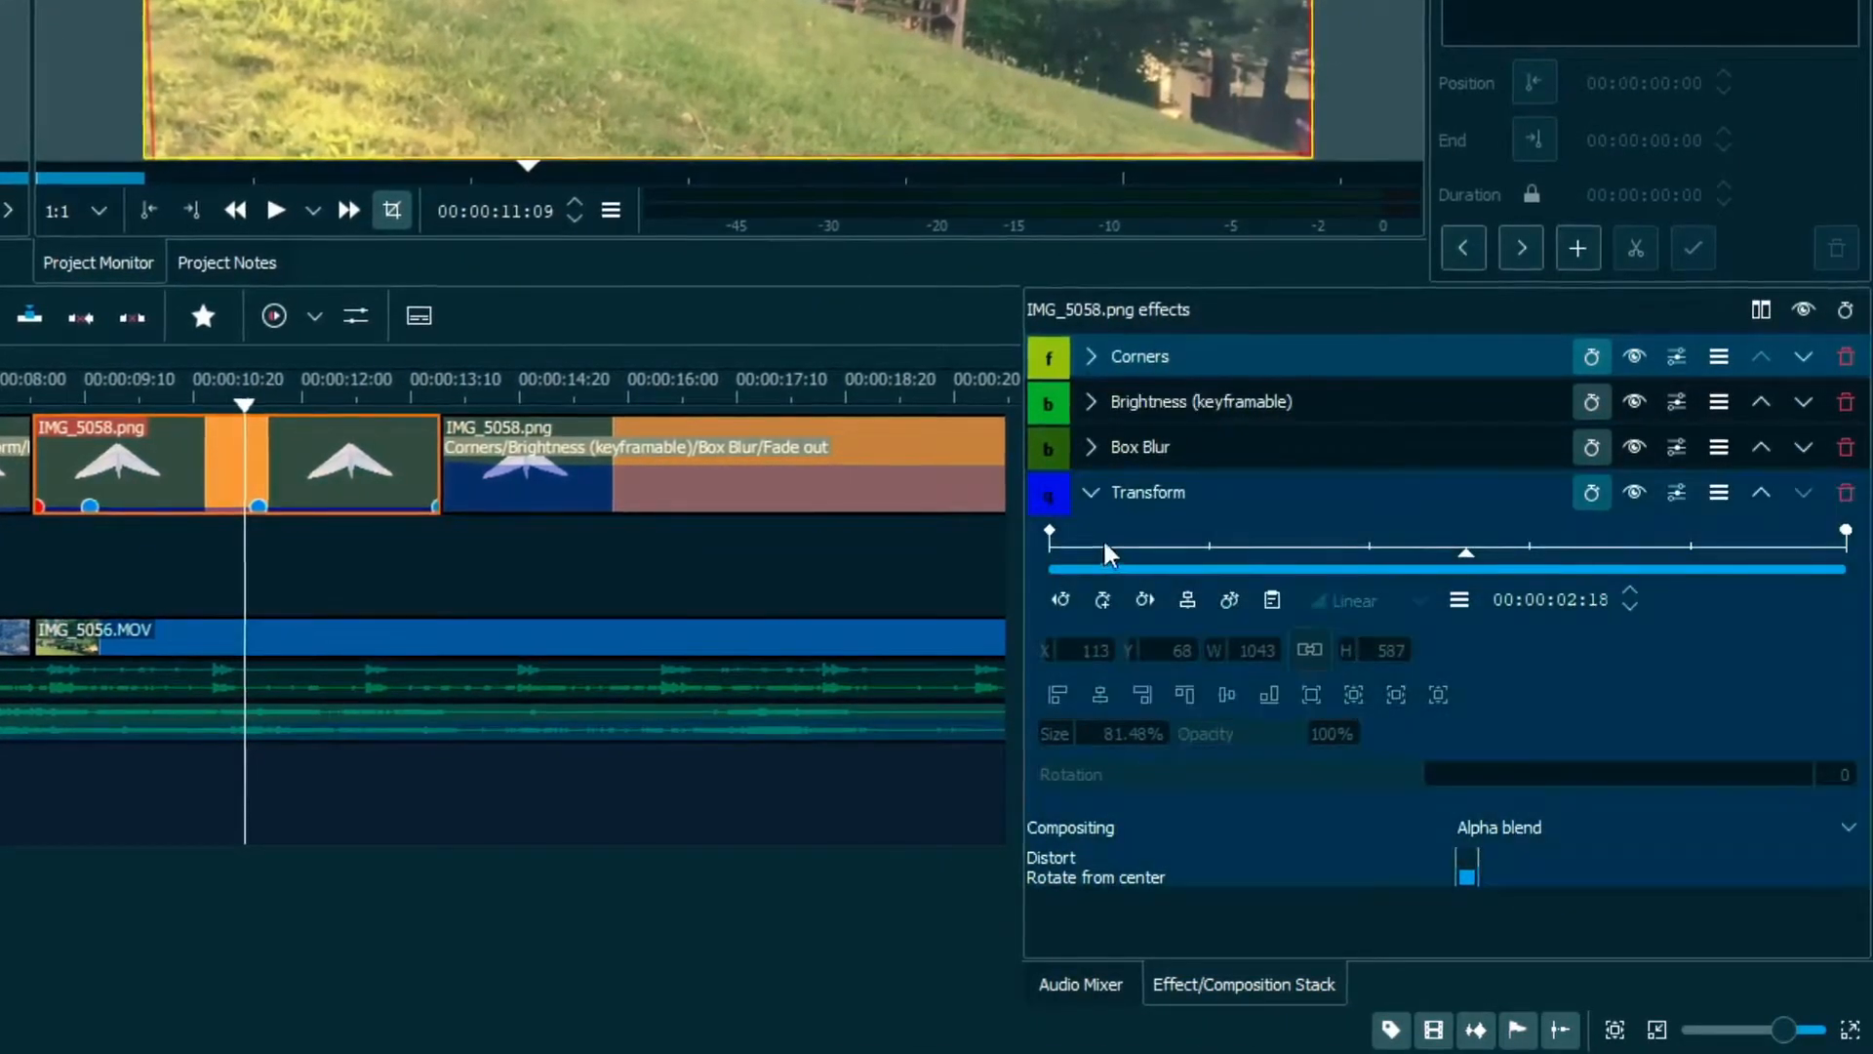
mouse_move(1091, 494)
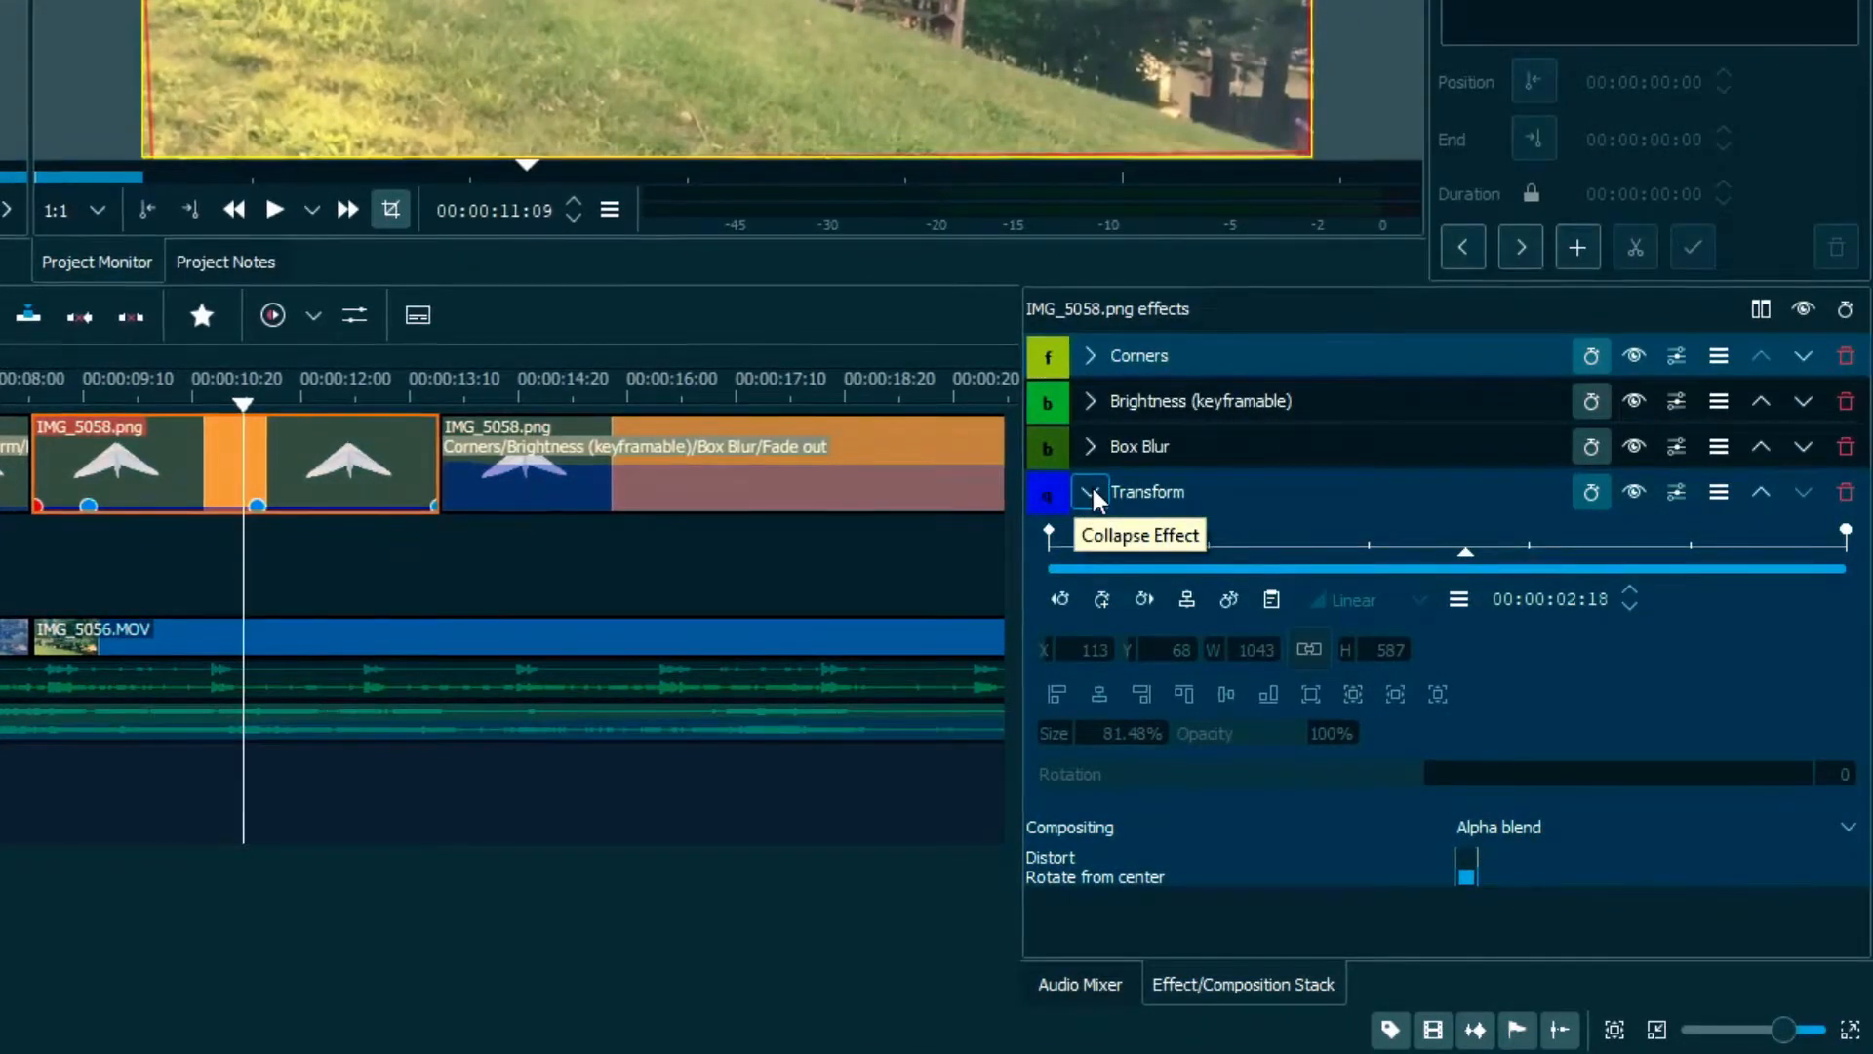
left_click(1090, 493)
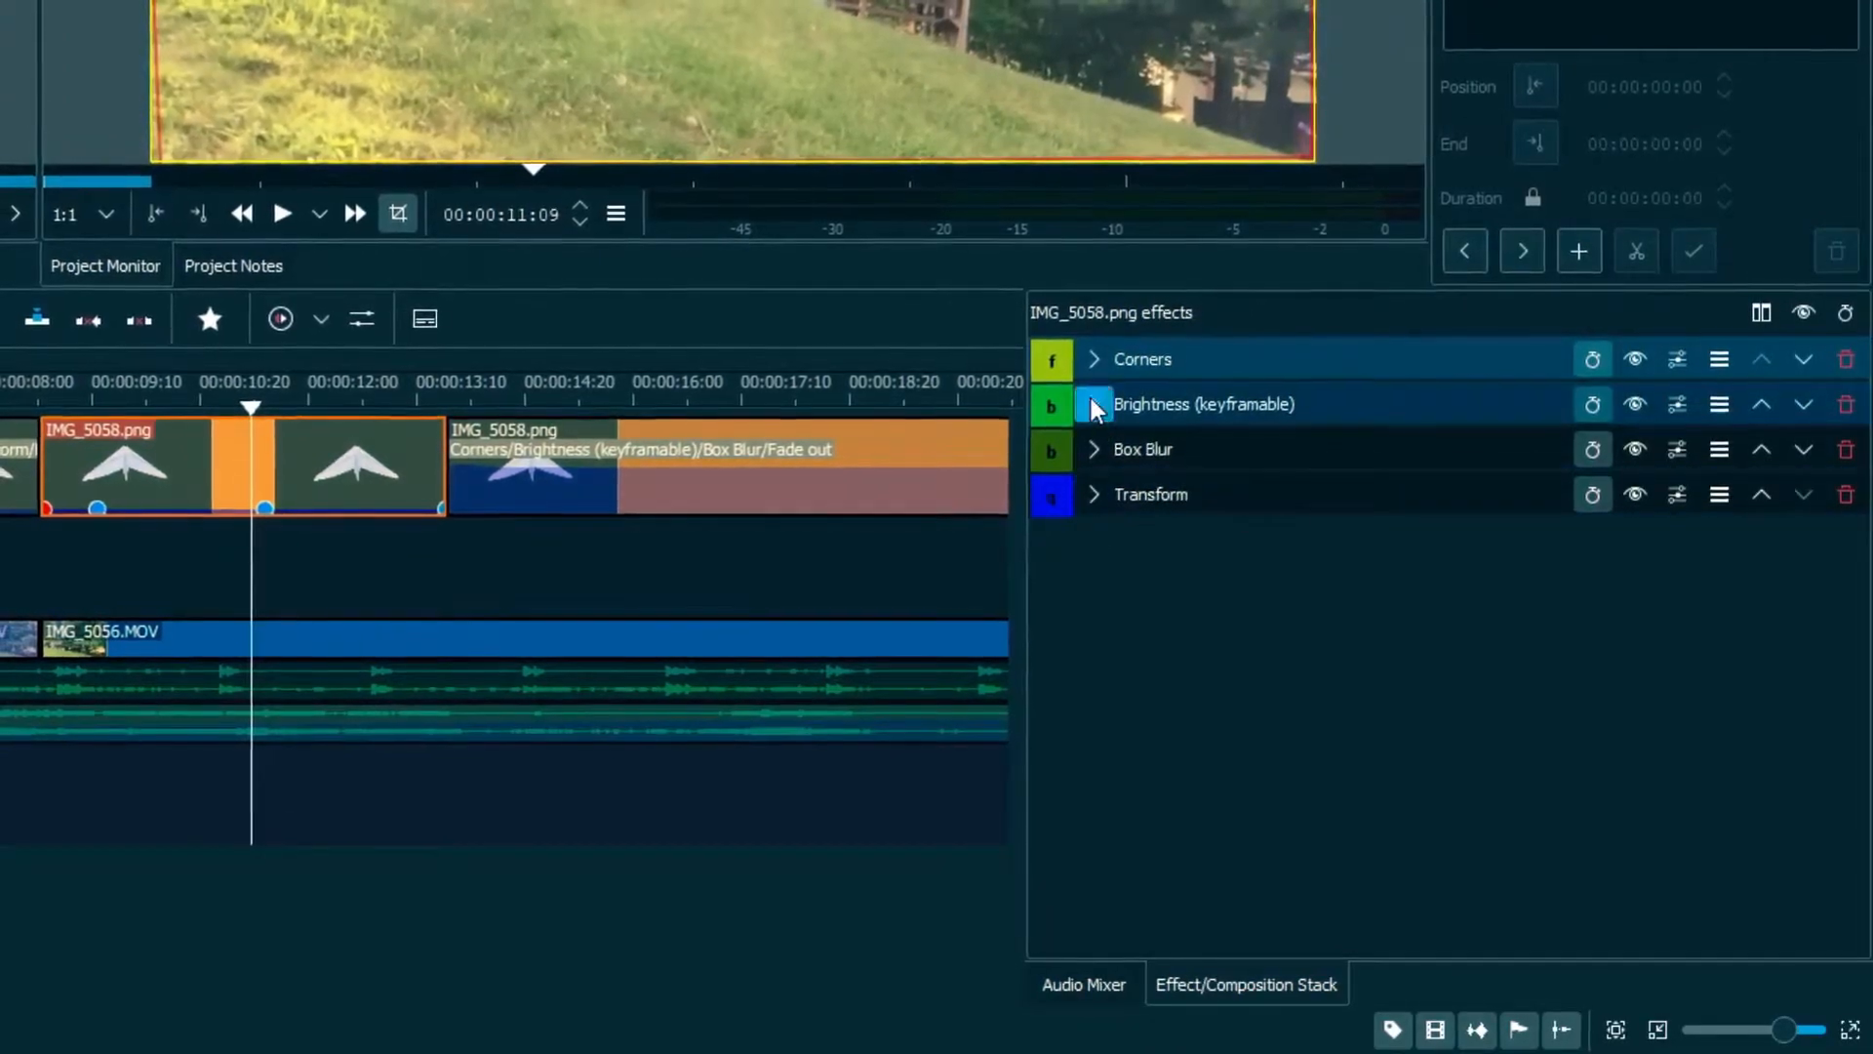
left_click(1094, 403)
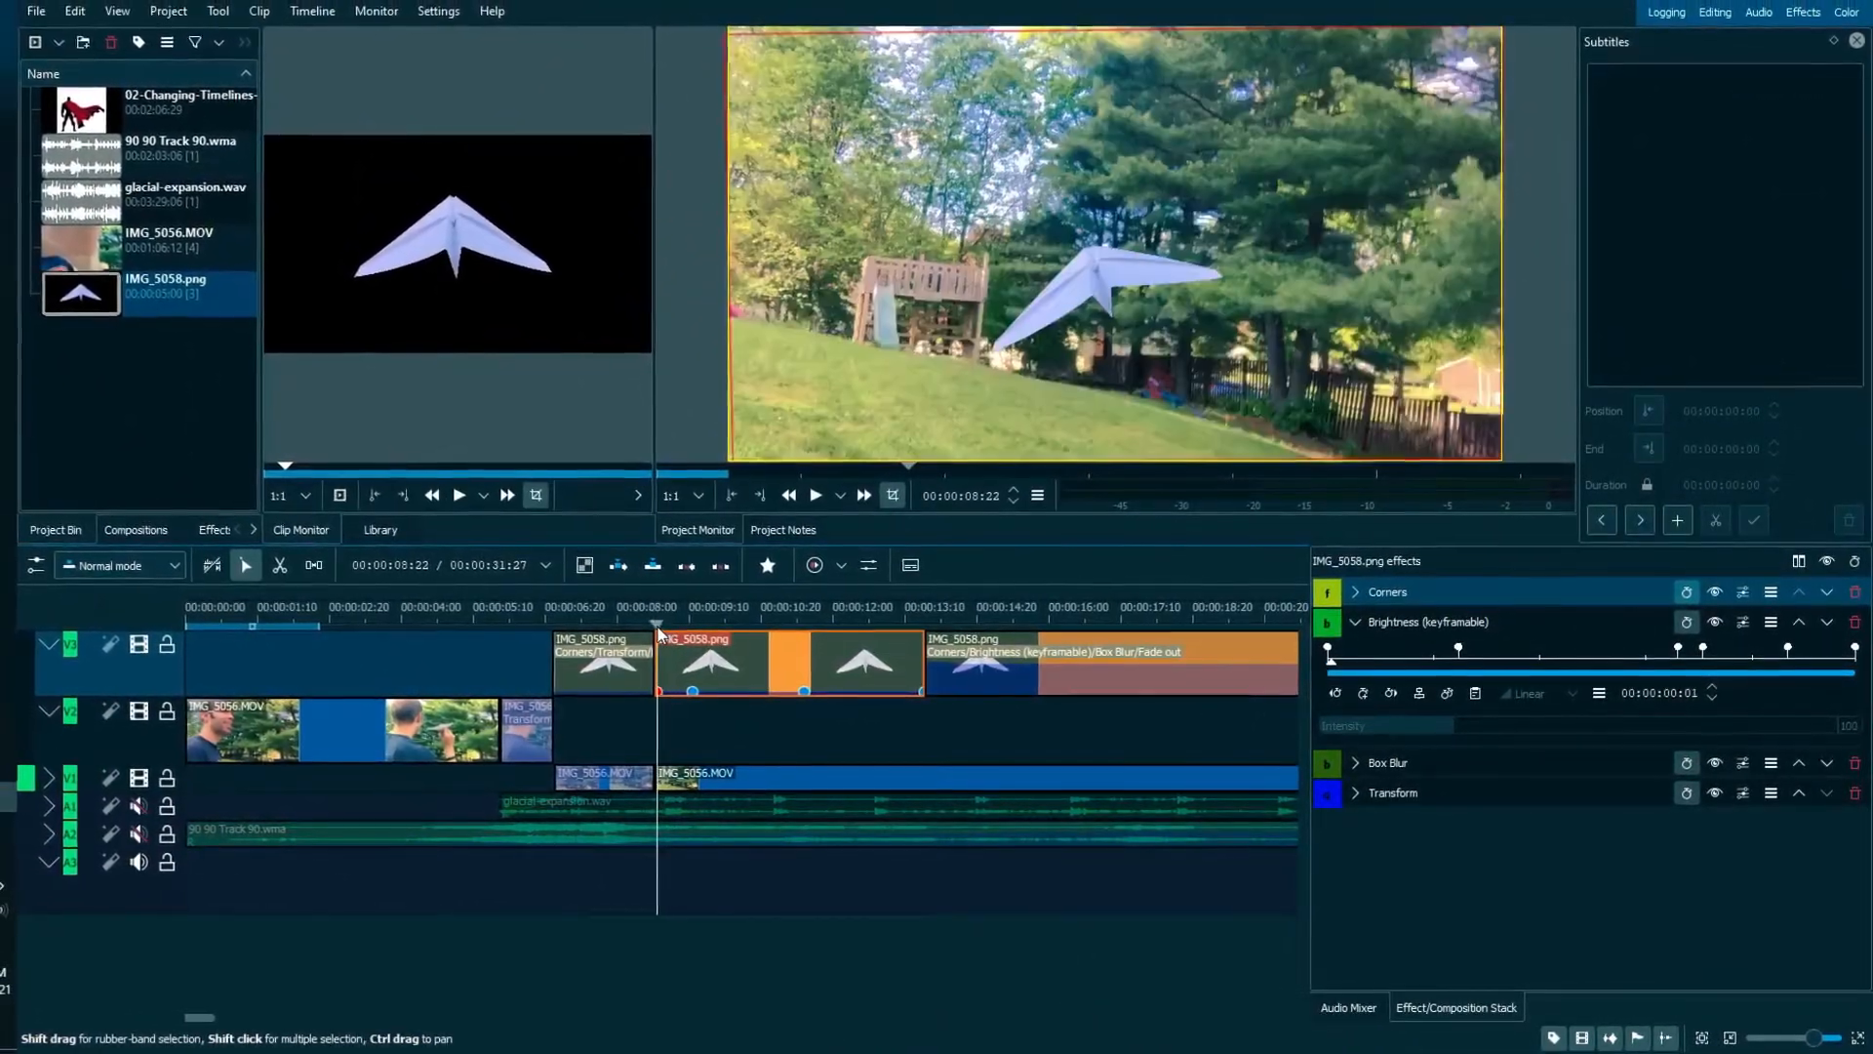
- Scrub across the middle clip into the cloudy sky shot, watching Intensity change
left_click(674, 634)
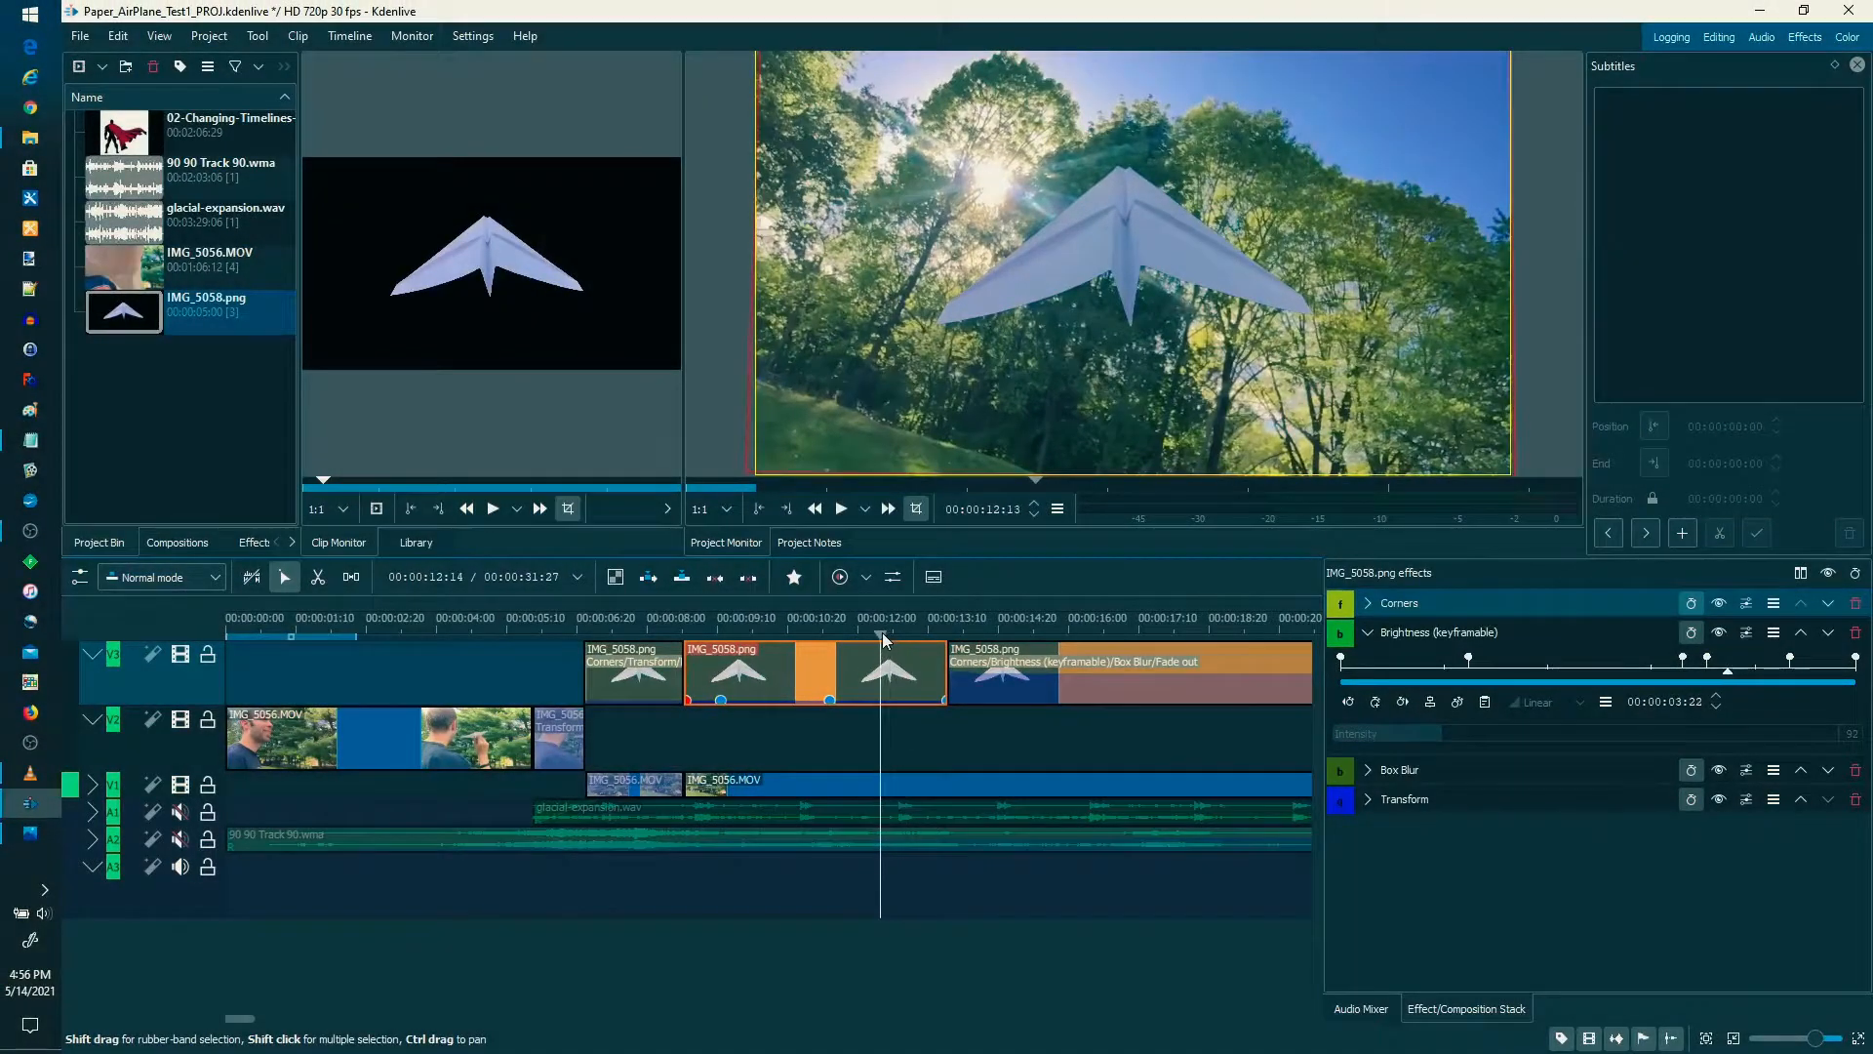
left_click(818, 635)
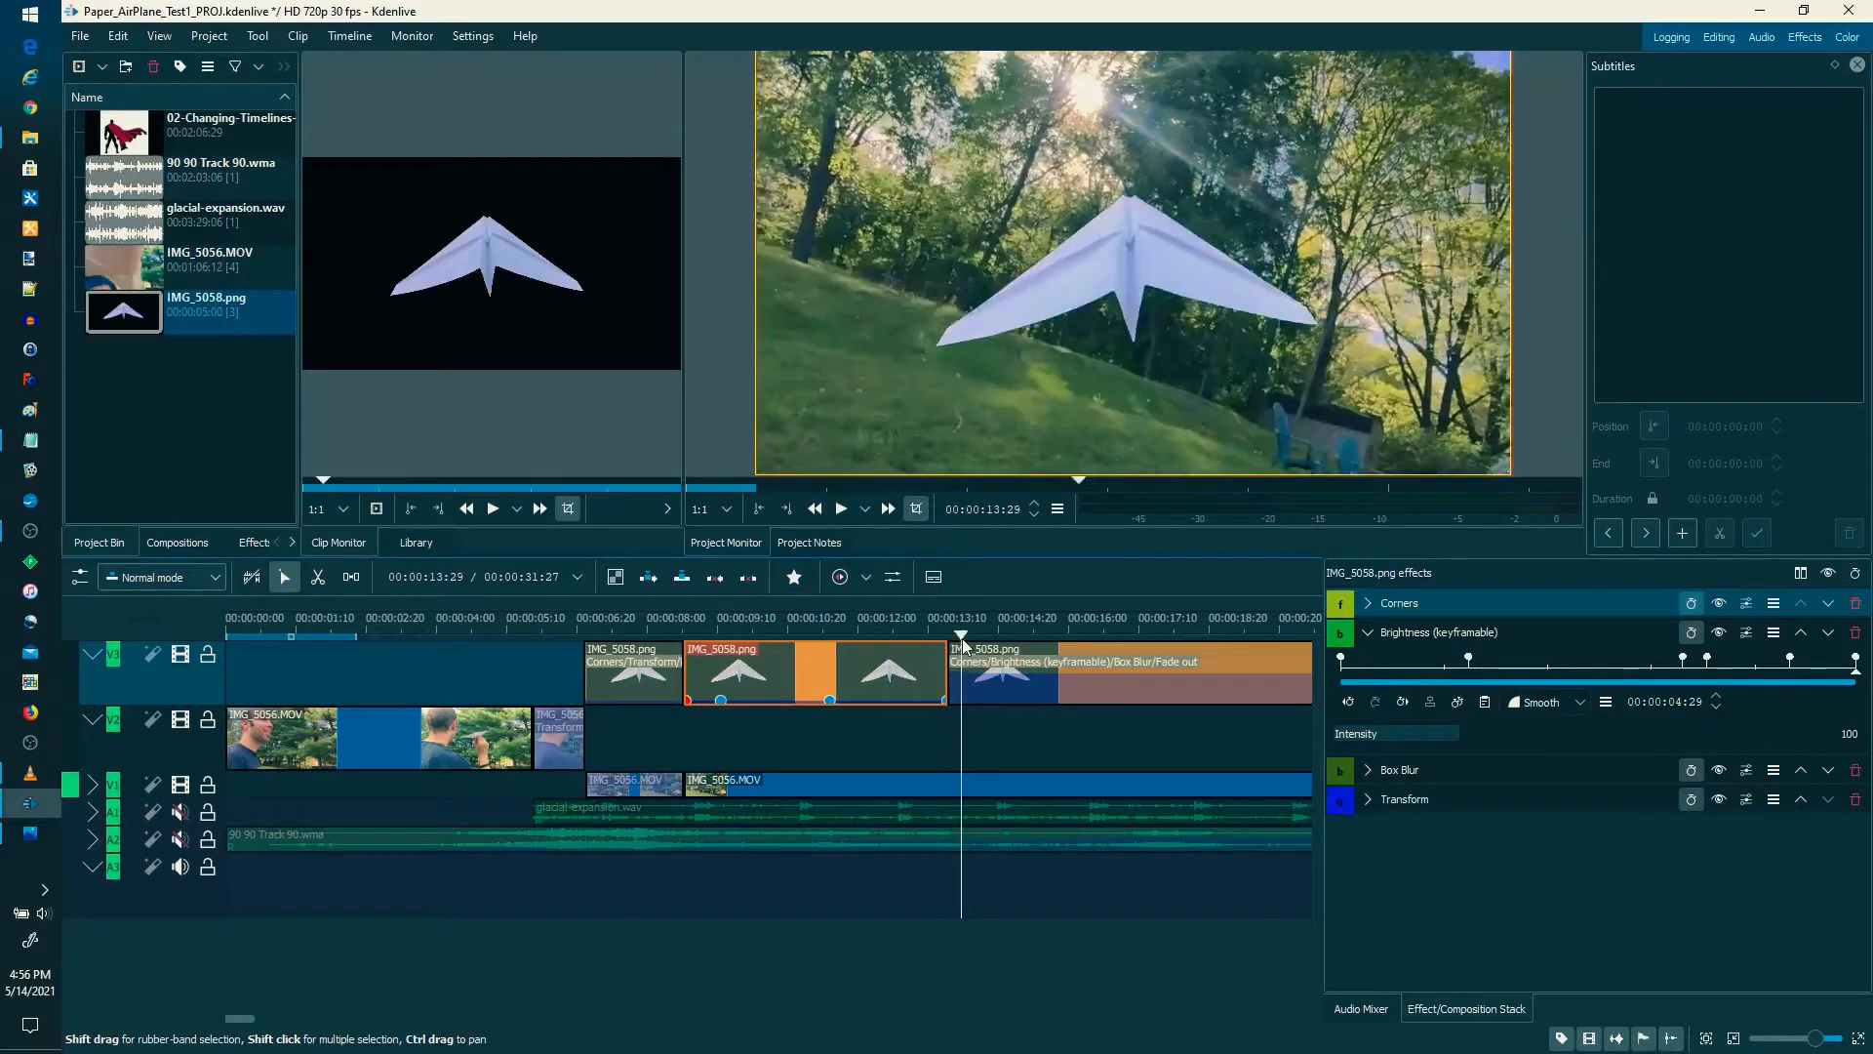
left_click(1003, 623)
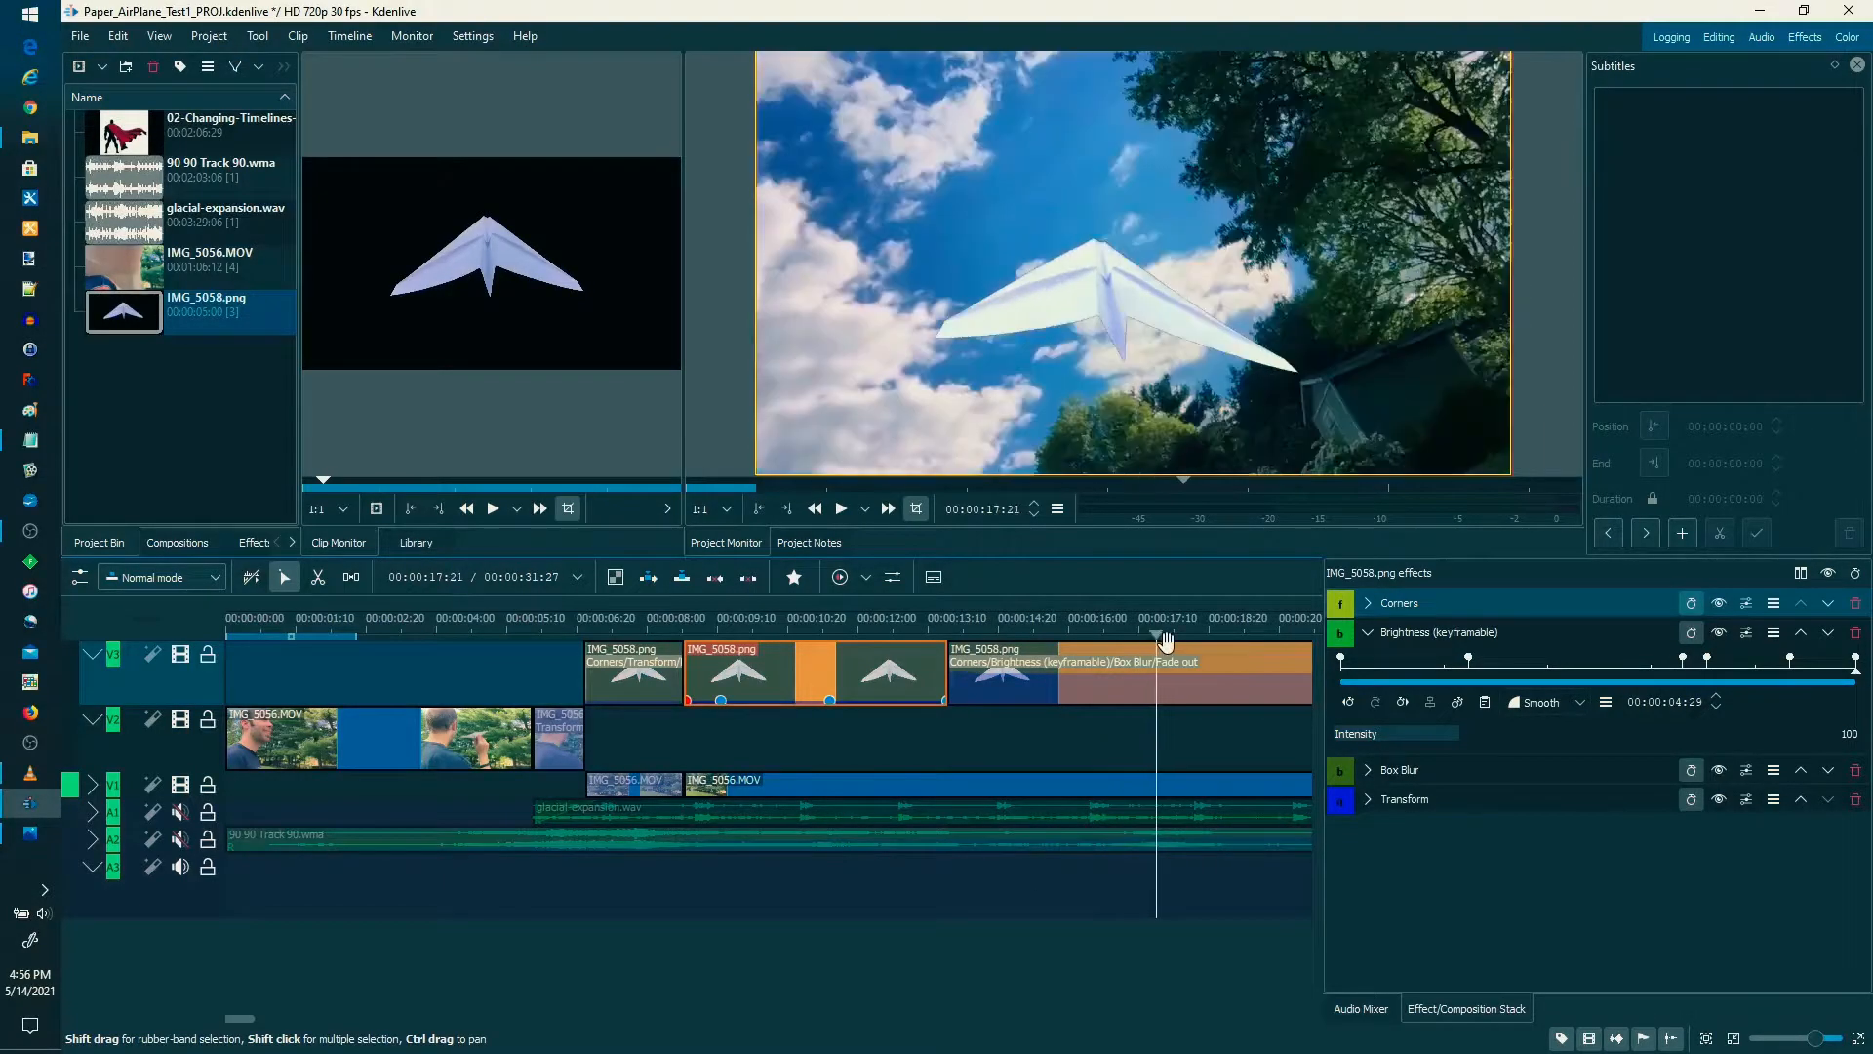
left_click(1234, 632)
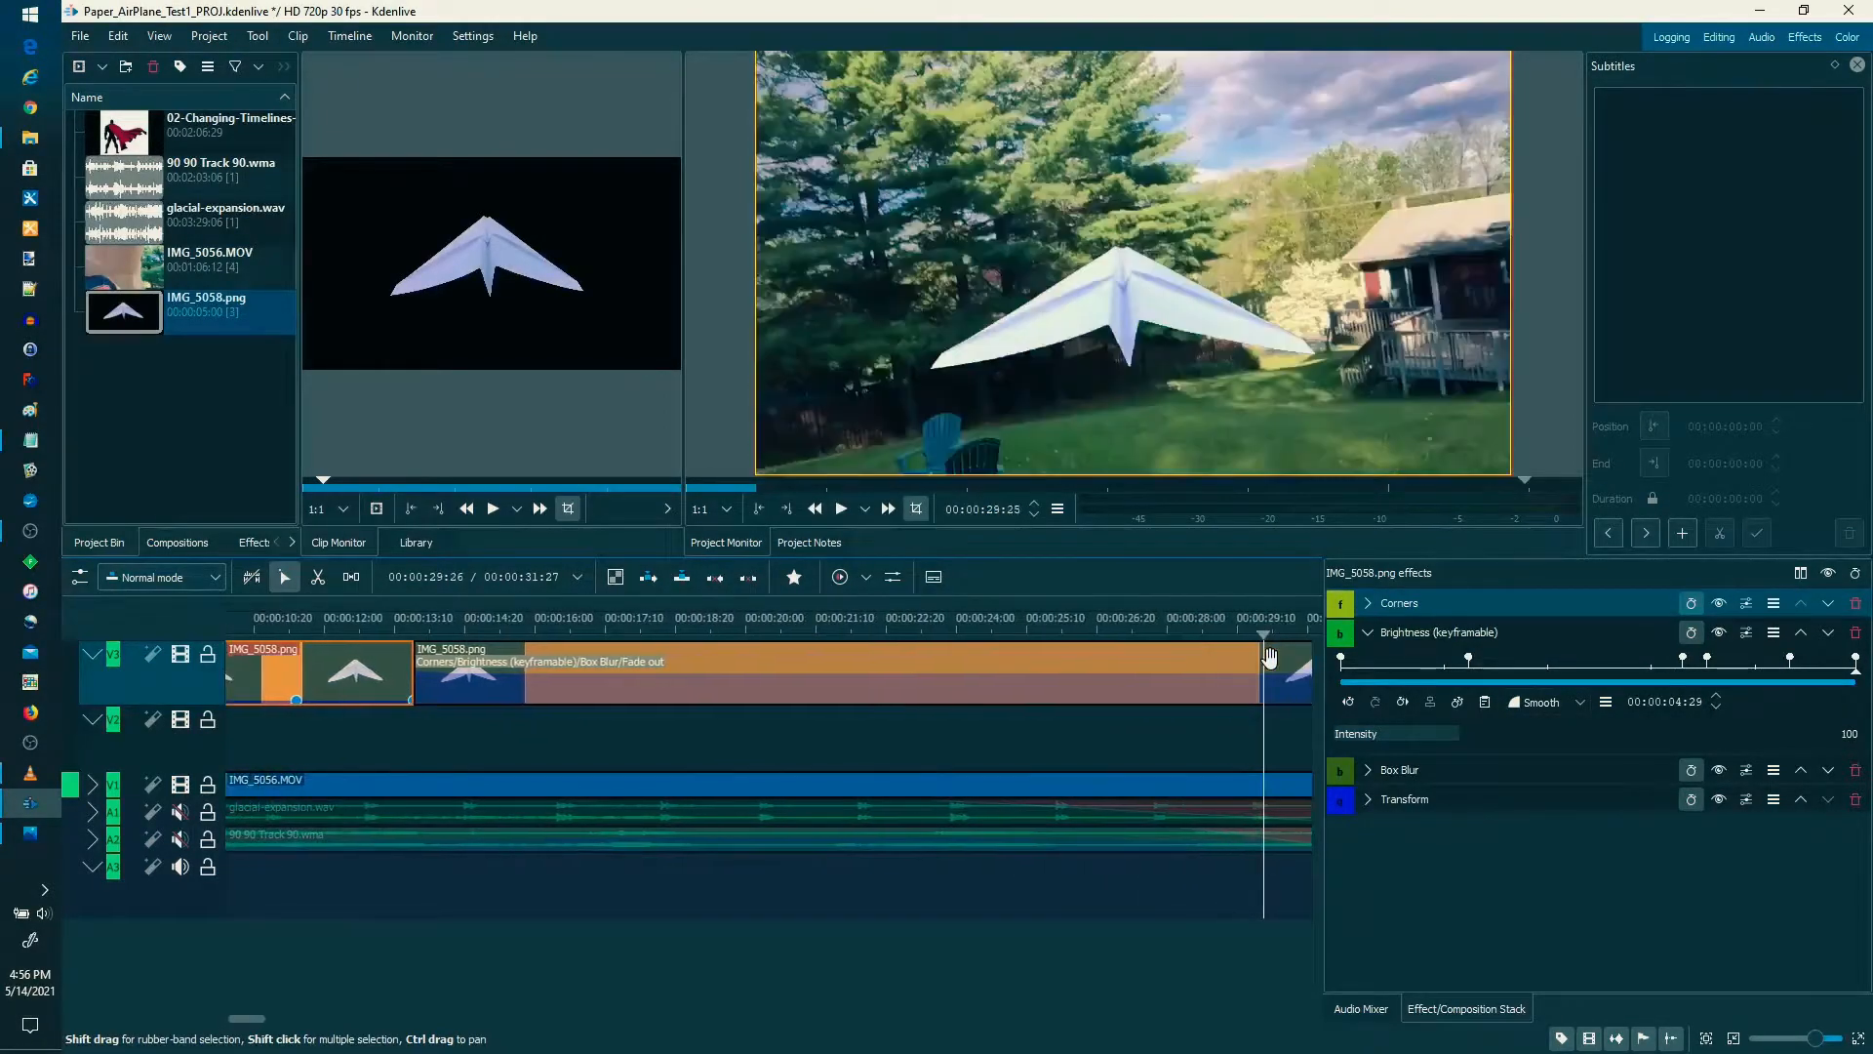
left_click(984, 637)
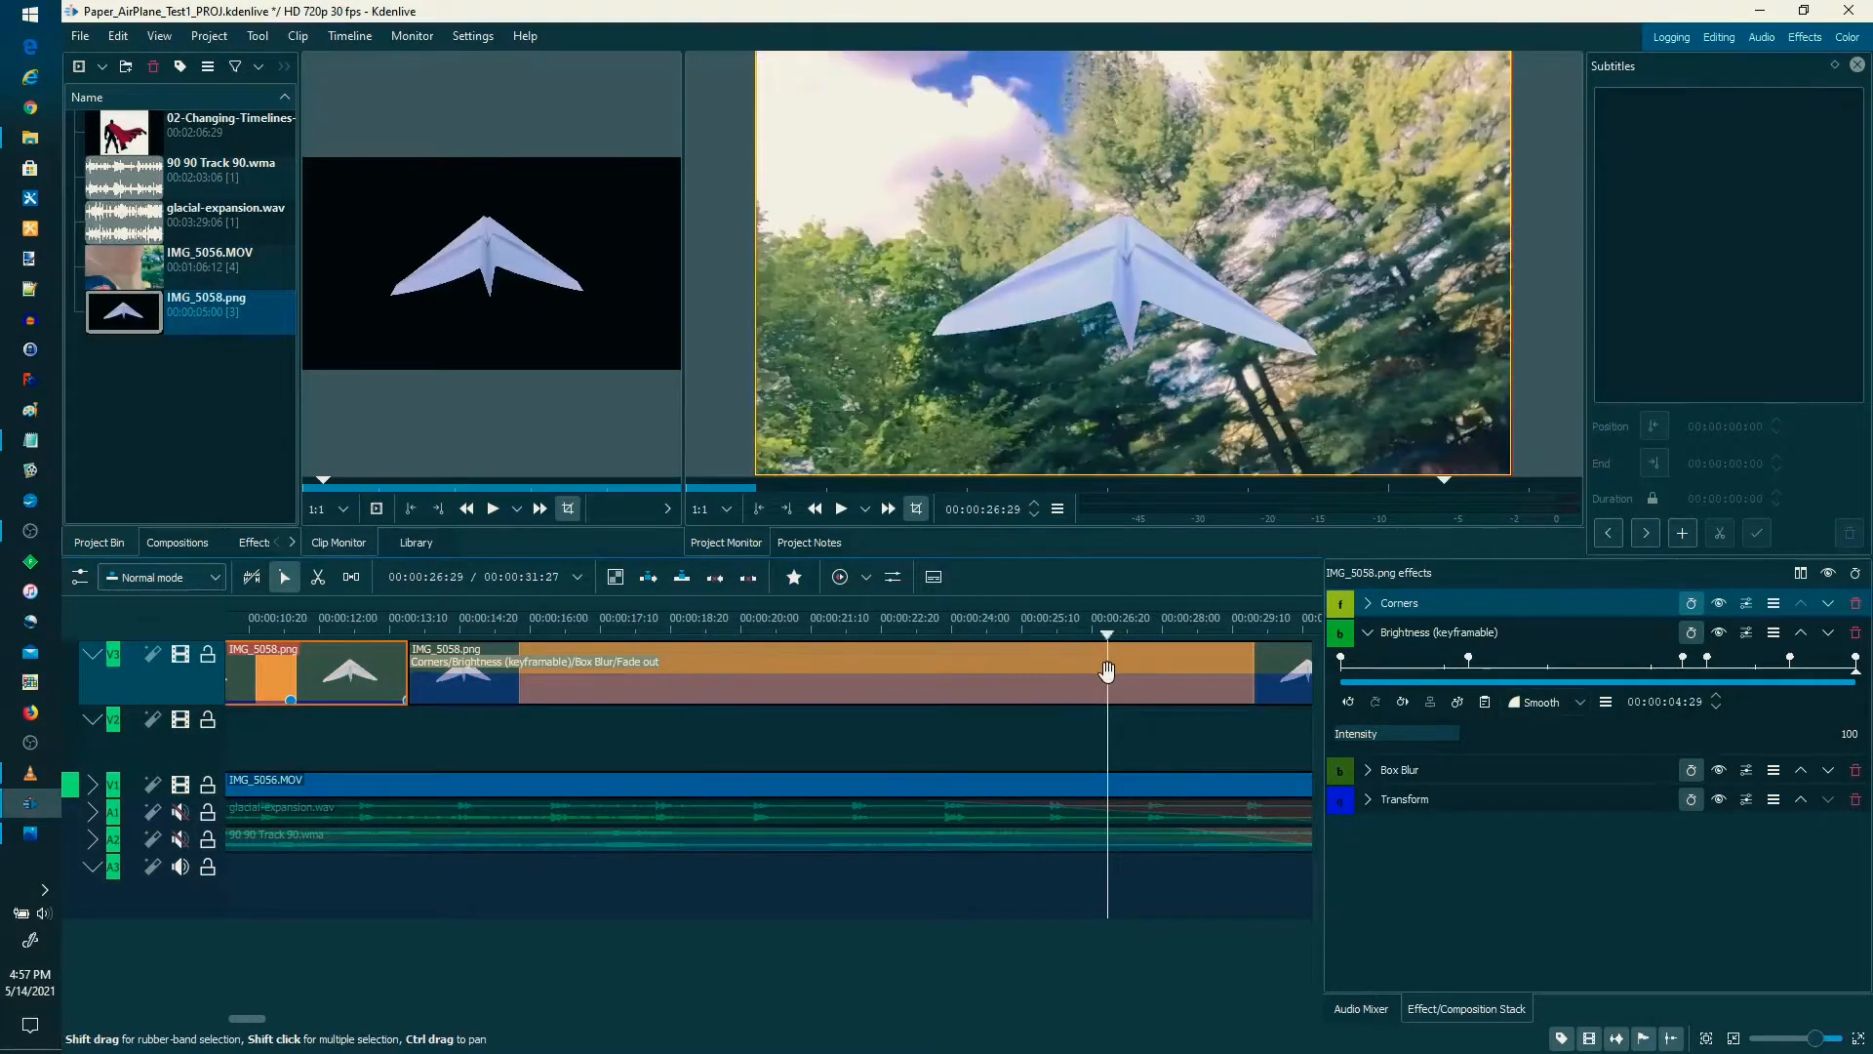
left_click_drag(1105, 671, 983, 671)
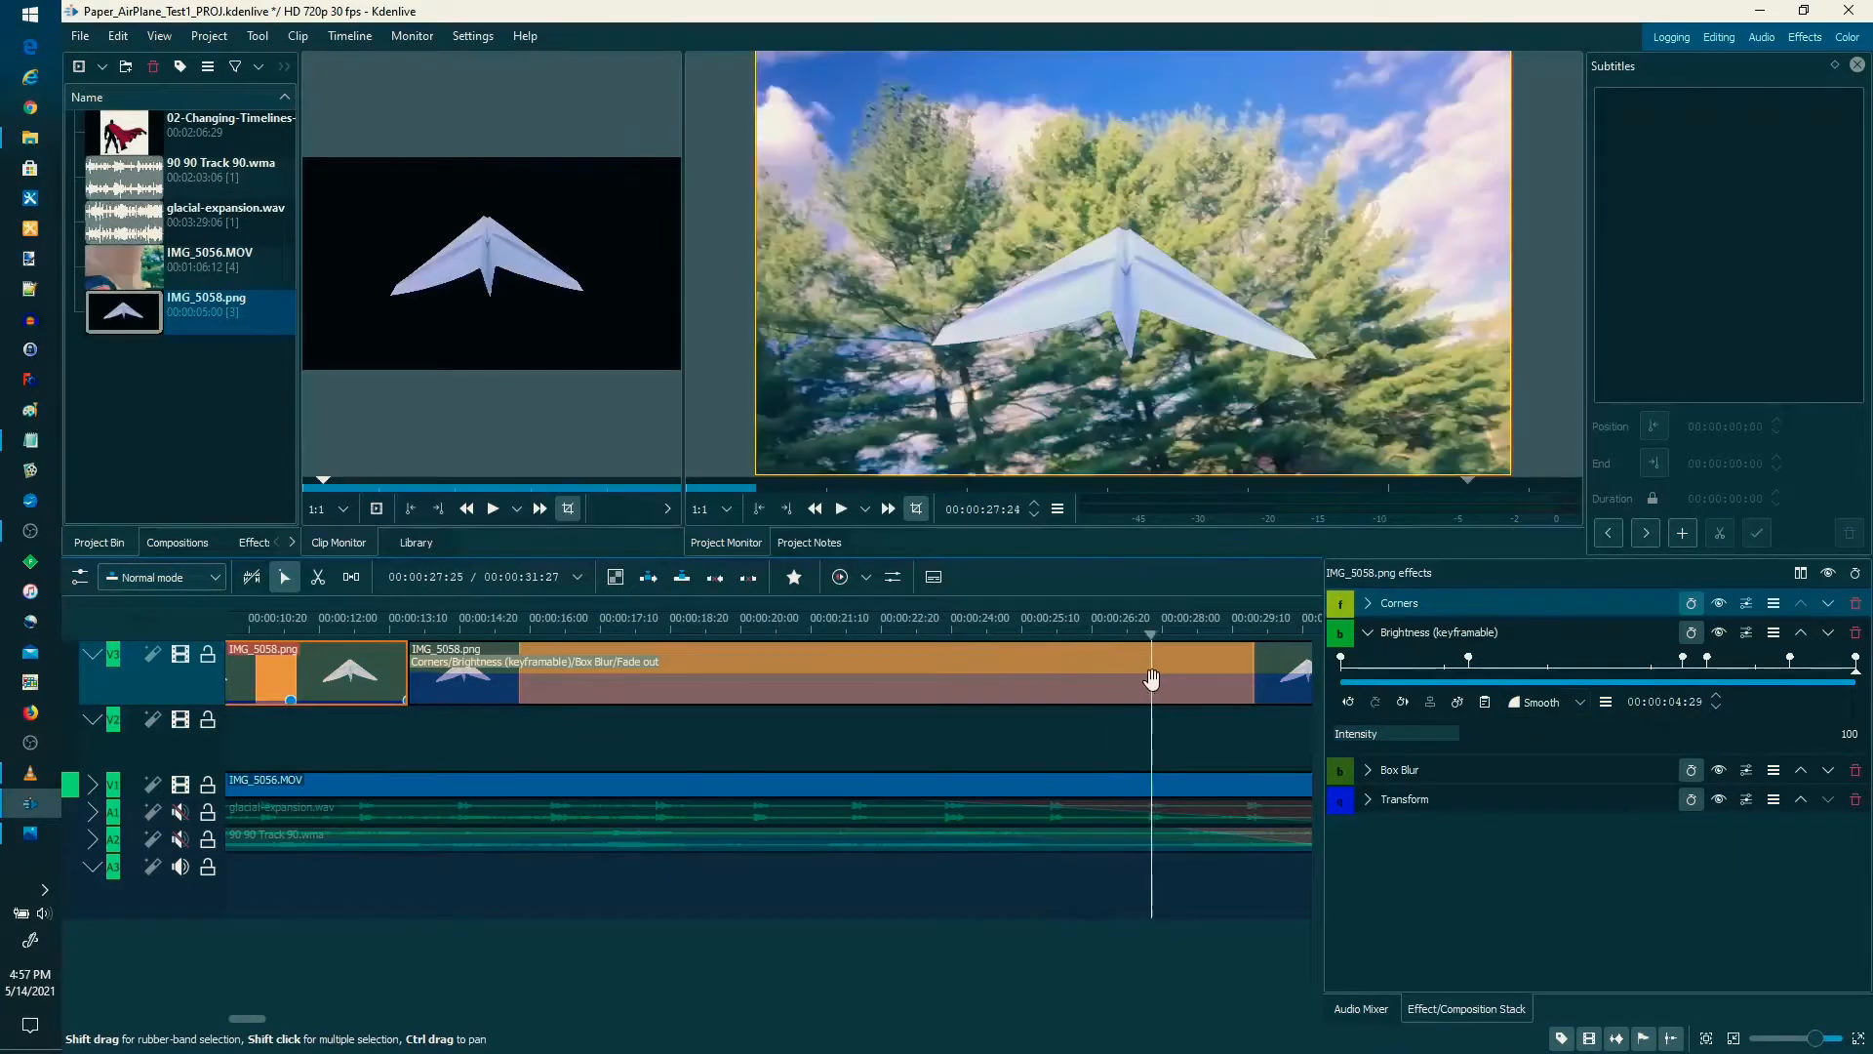
left_click(1184, 681)
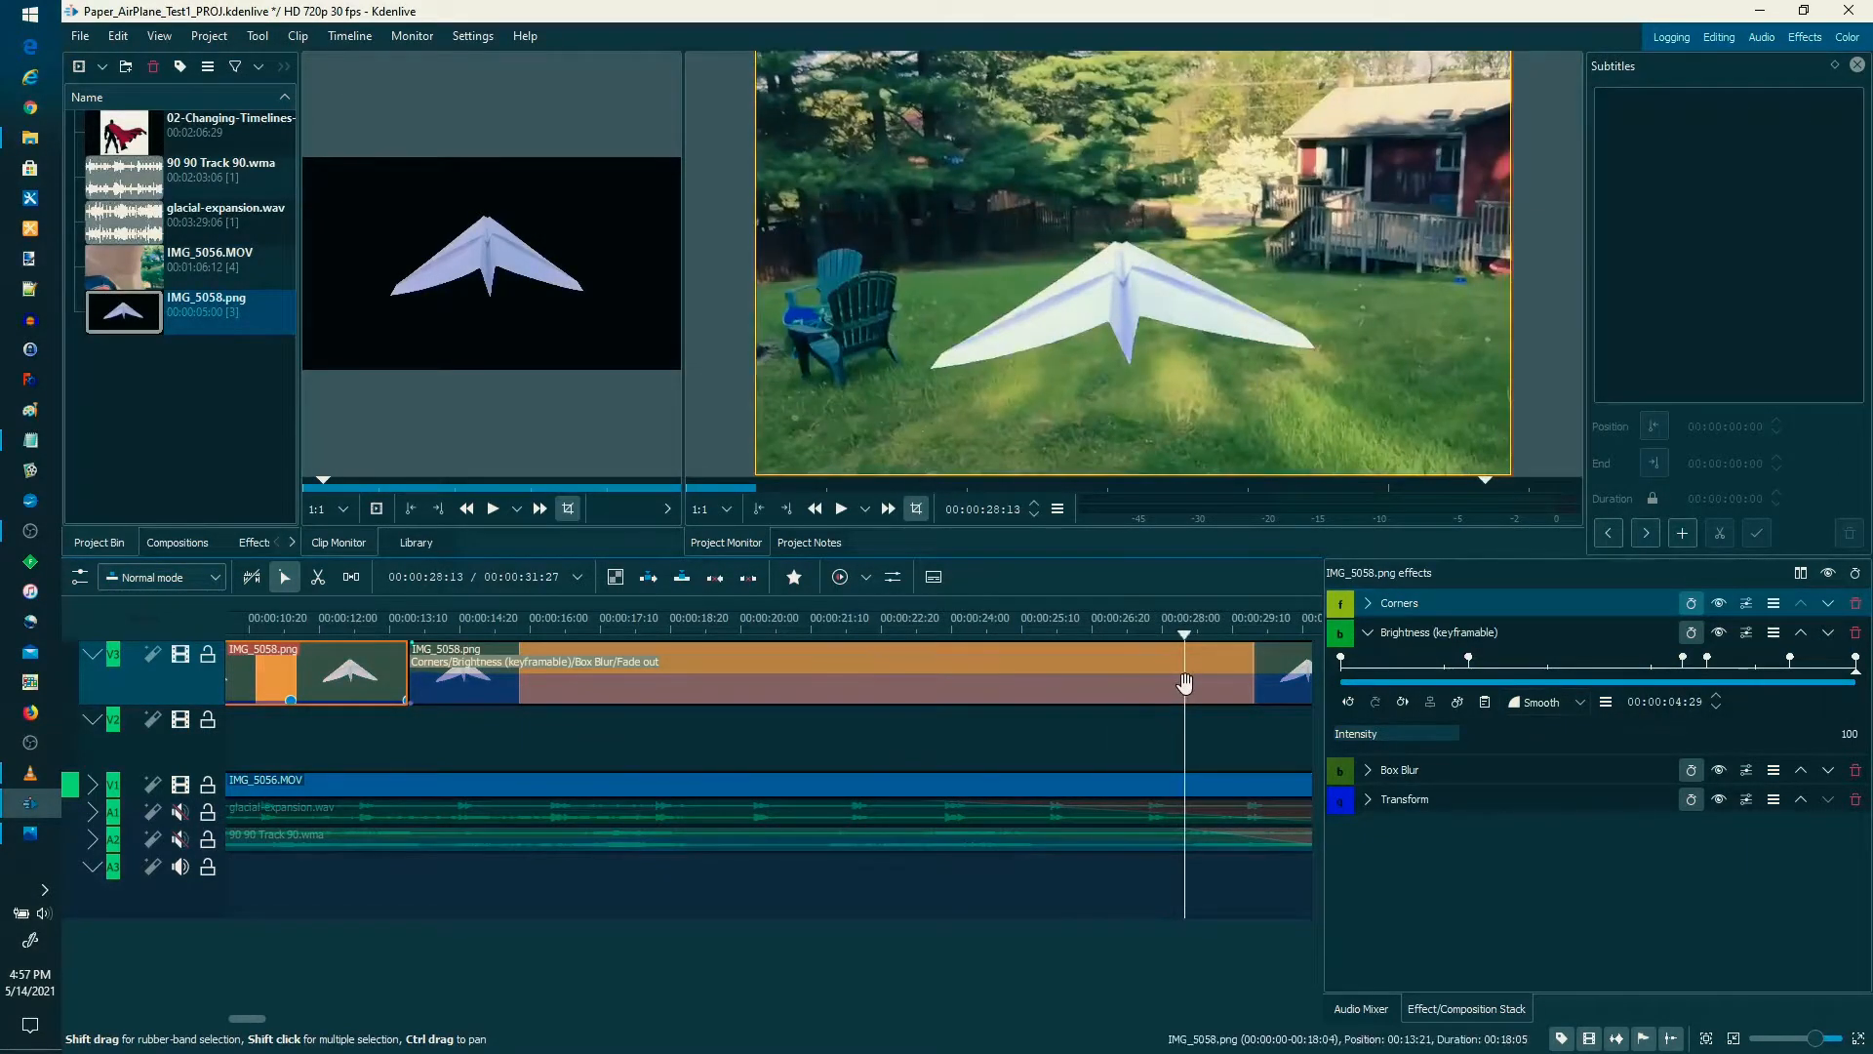